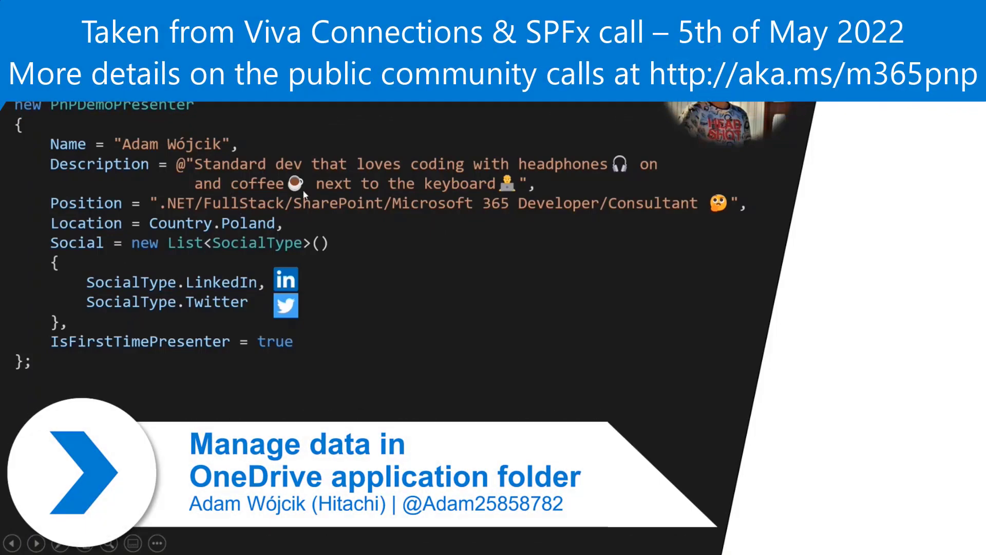
mouse_move(375, 202)
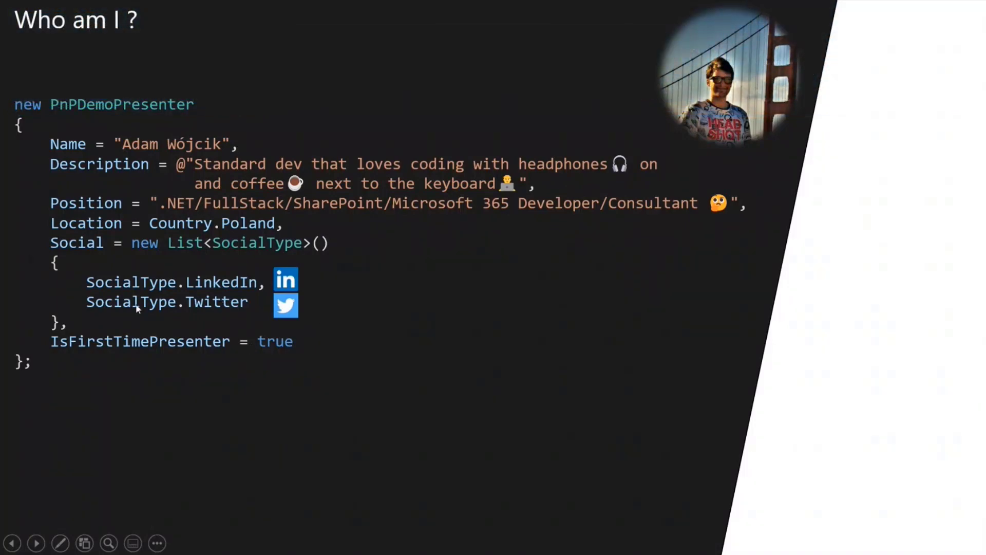
mouse_move(438, 340)
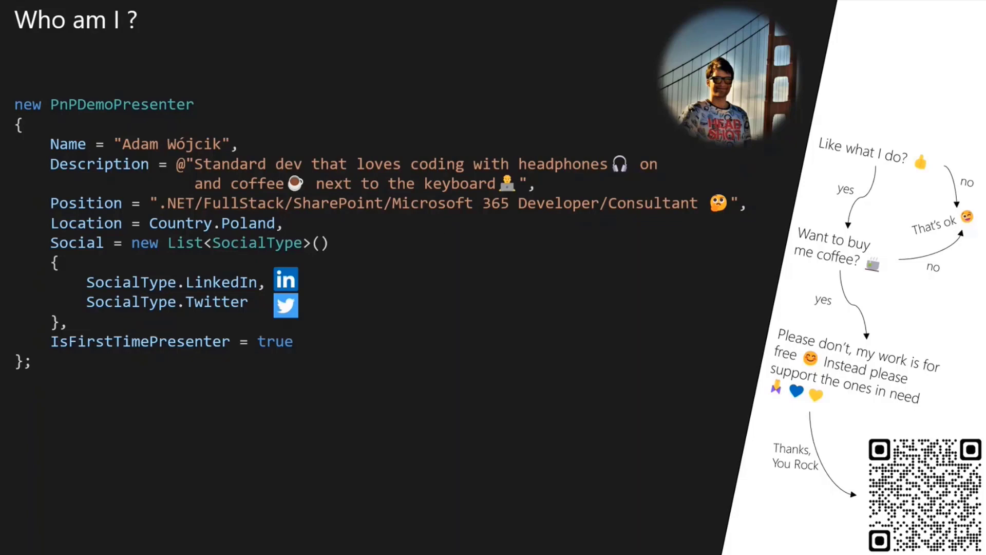
mouse_move(487, 325)
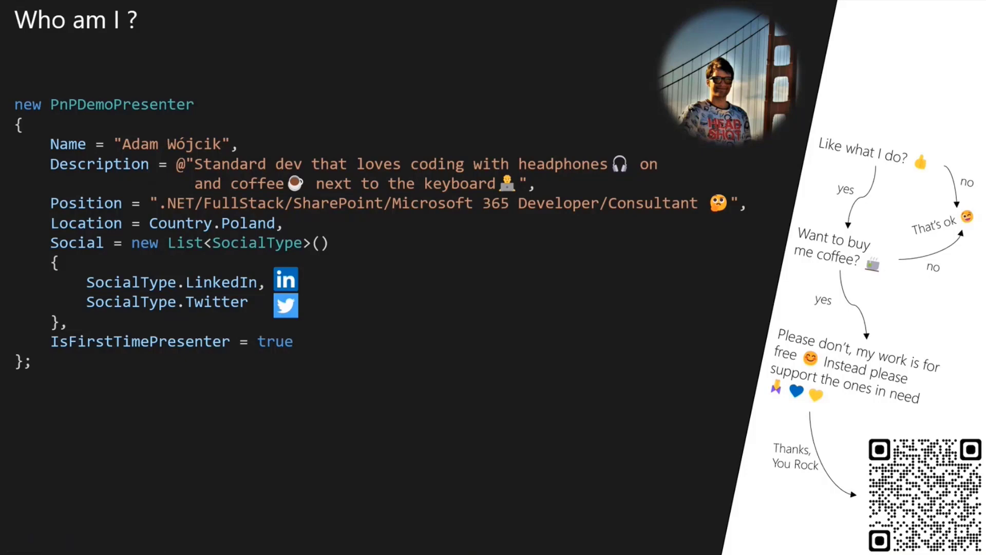
Advance the slideshow to the 'What's it all about?' storage-options slide
key(Right)
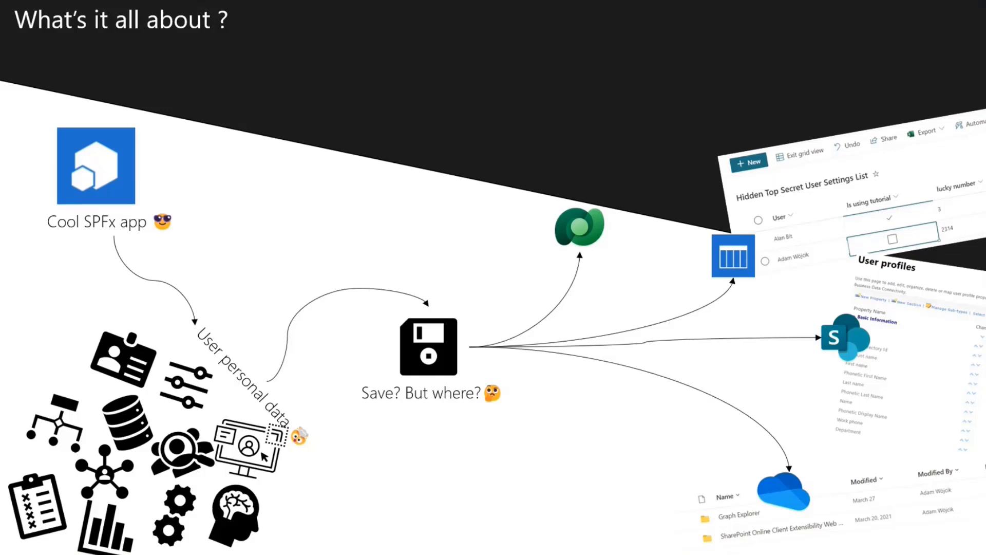
key(right)
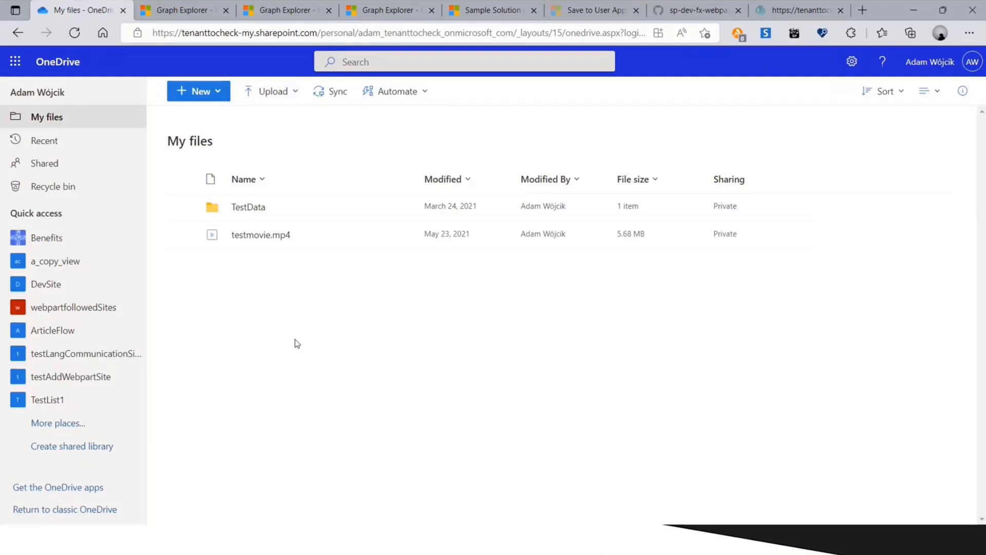
mouse_move(465, 198)
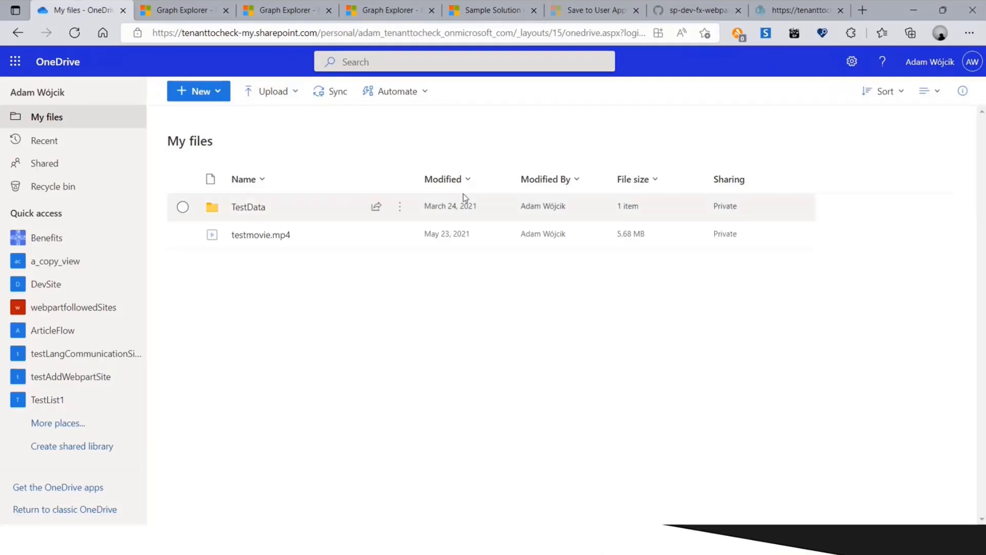
mouse_move(210, 193)
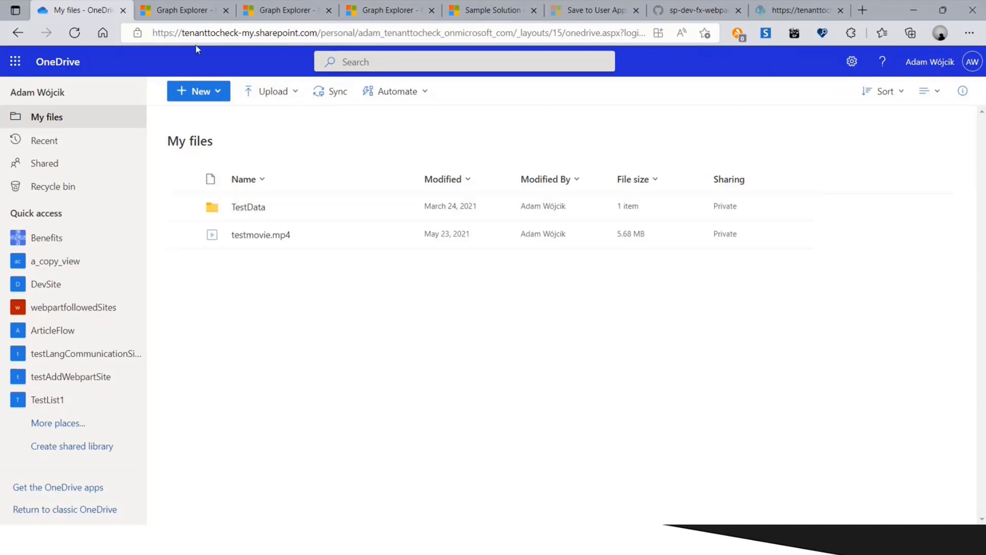
Rerun the approot GET query and scroll the response to the Graph Explorer folder's webUrl
click(182, 10)
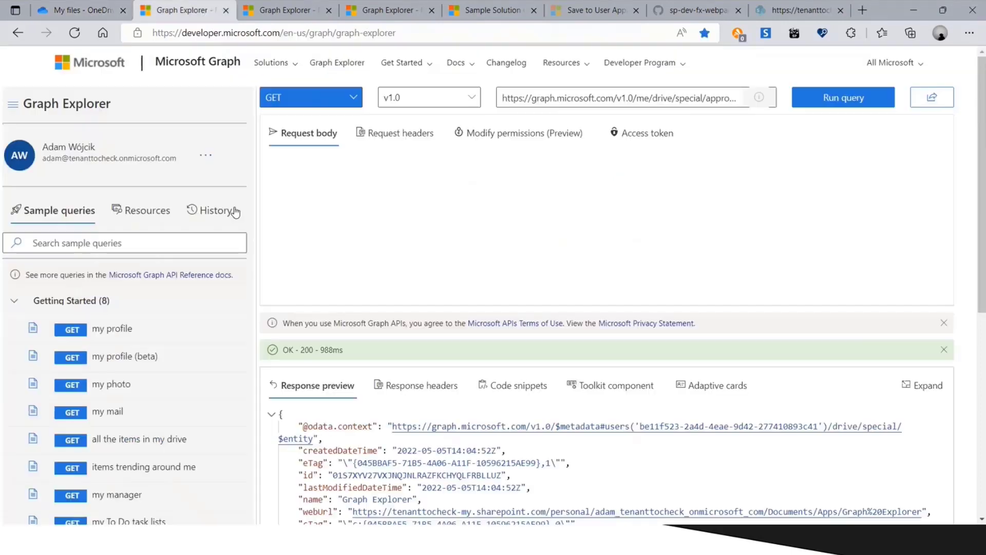
click(629, 98)
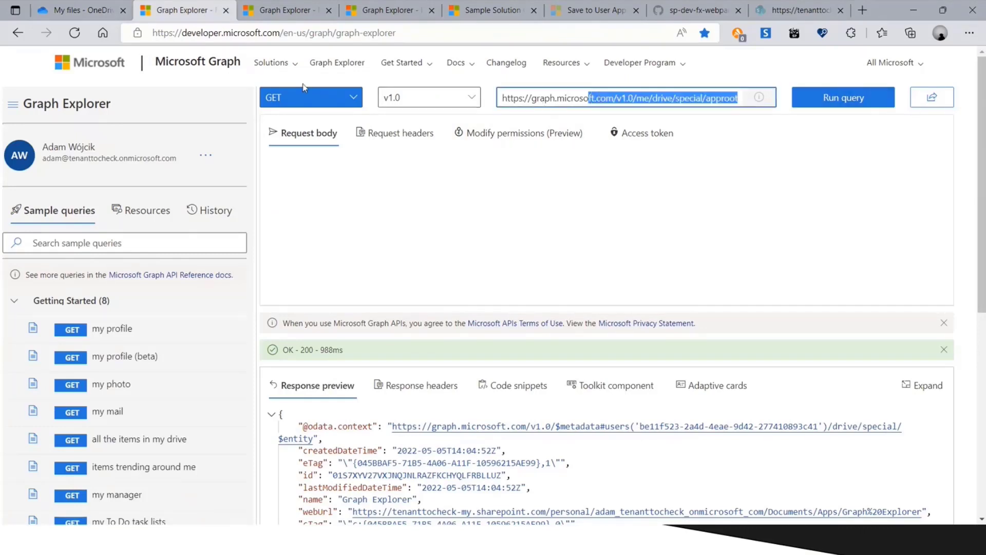
click(683, 97)
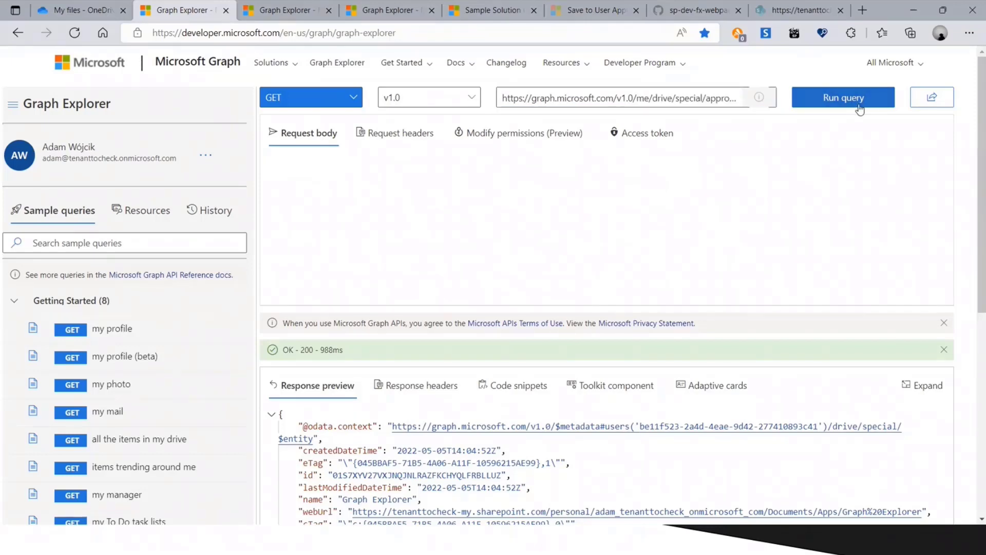
click(844, 98)
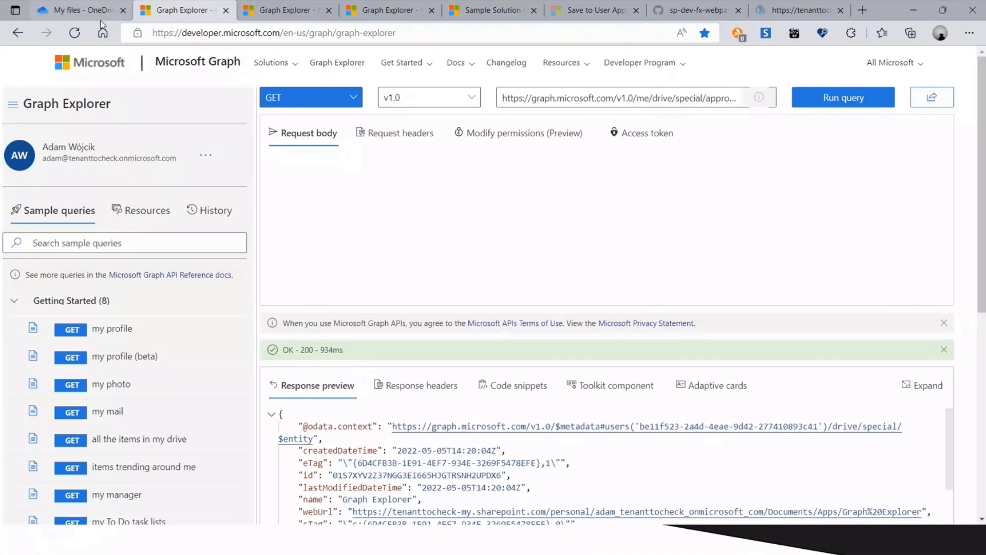
scroll(down, 3)
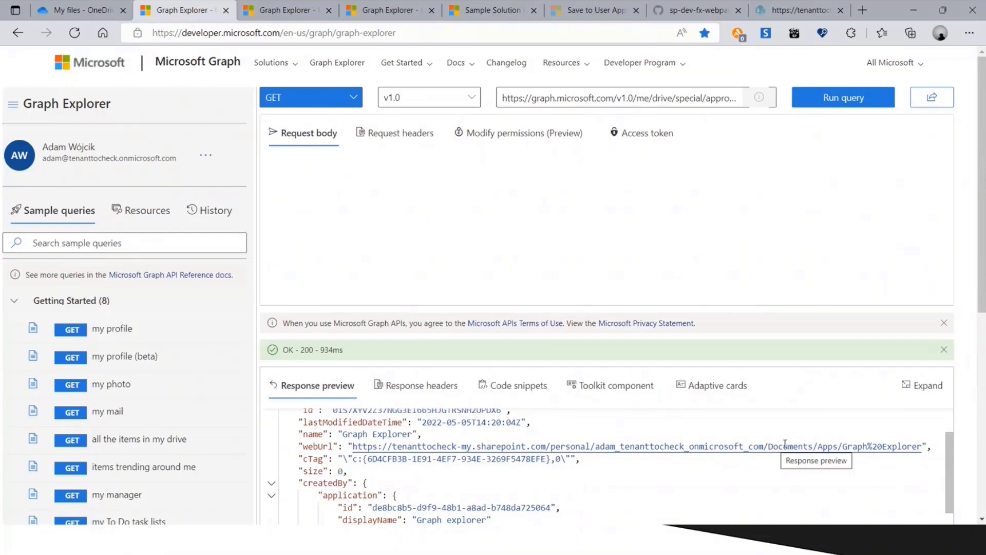
mouse_move(818, 446)
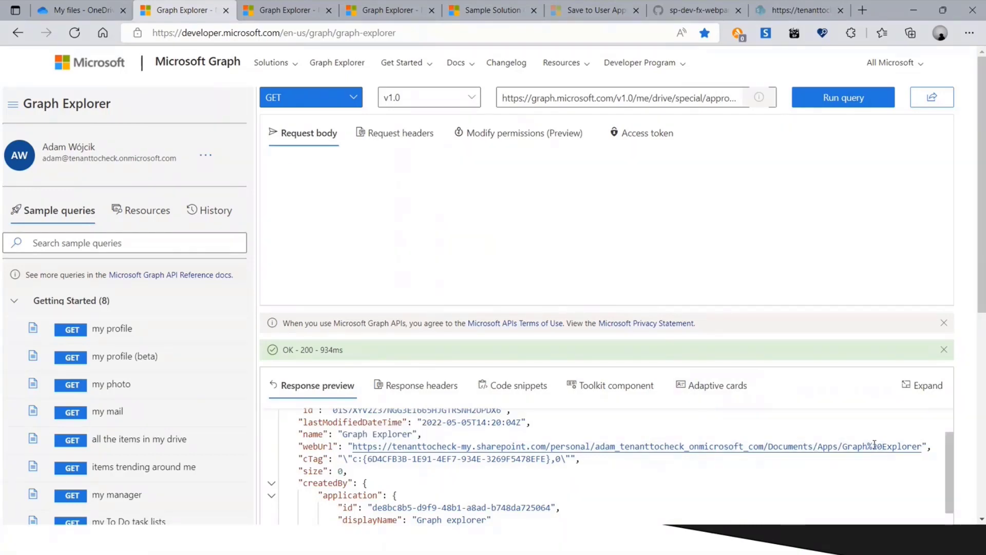
Open the new Apps folder in OneDrive, then its empty Graph Explorer subfolder
click(76, 10)
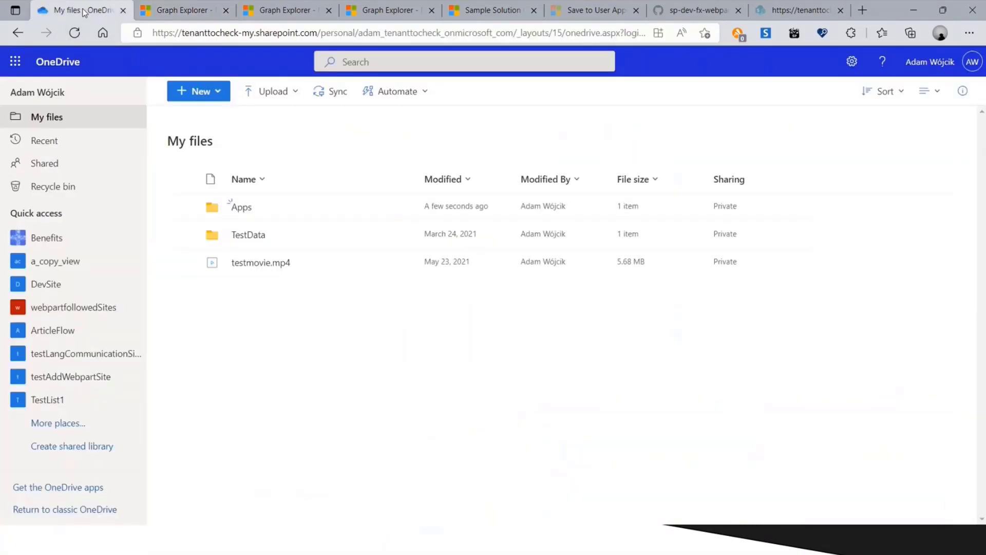
mouse_move(409, 206)
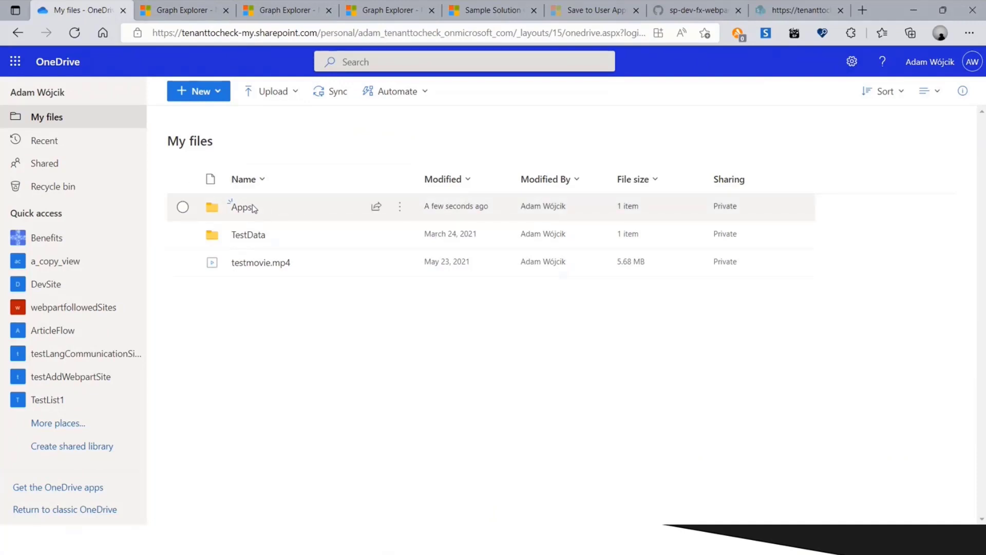
mouse_move(241, 207)
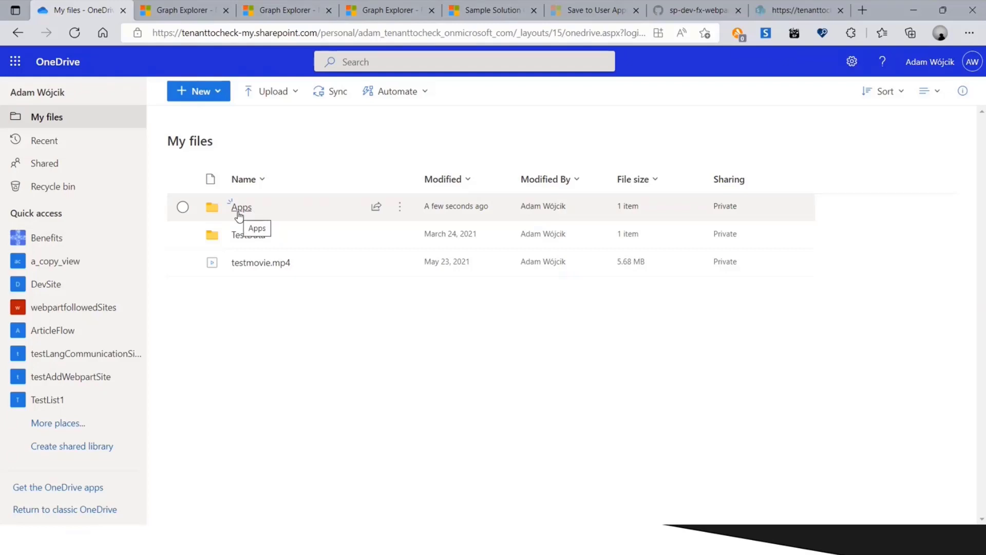
click(241, 207)
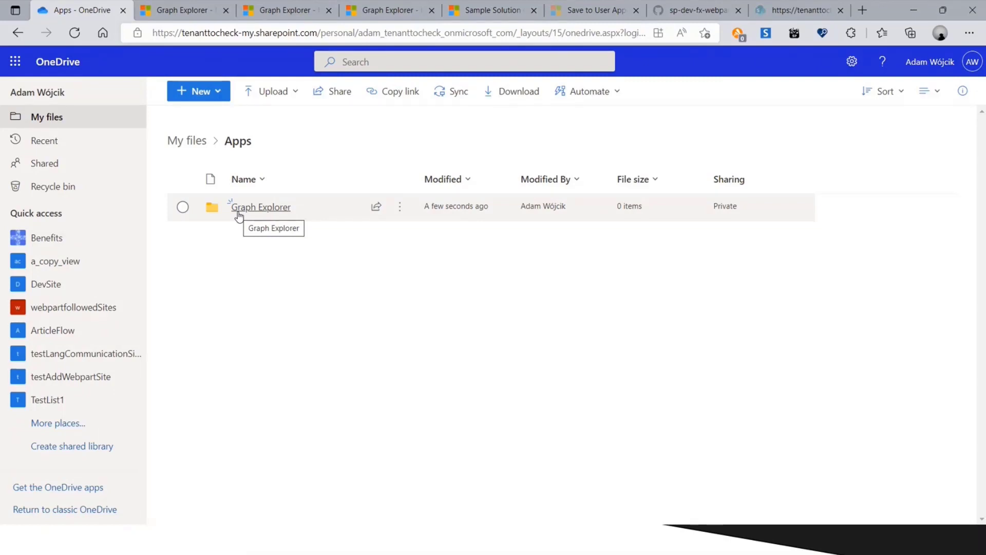
click(260, 207)
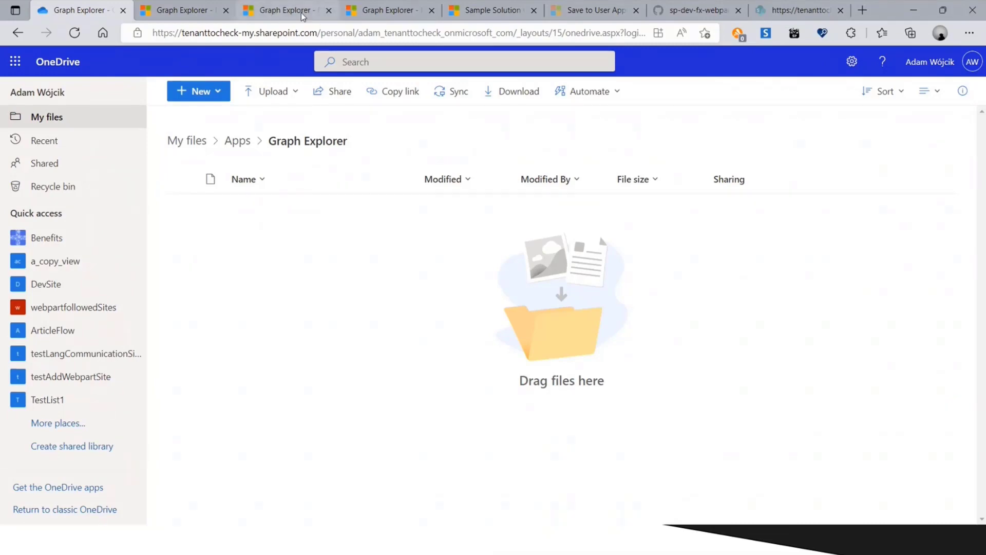
Send the PUT request saving {"someData": "test"} as testData.json, then highlight the file name
click(286, 10)
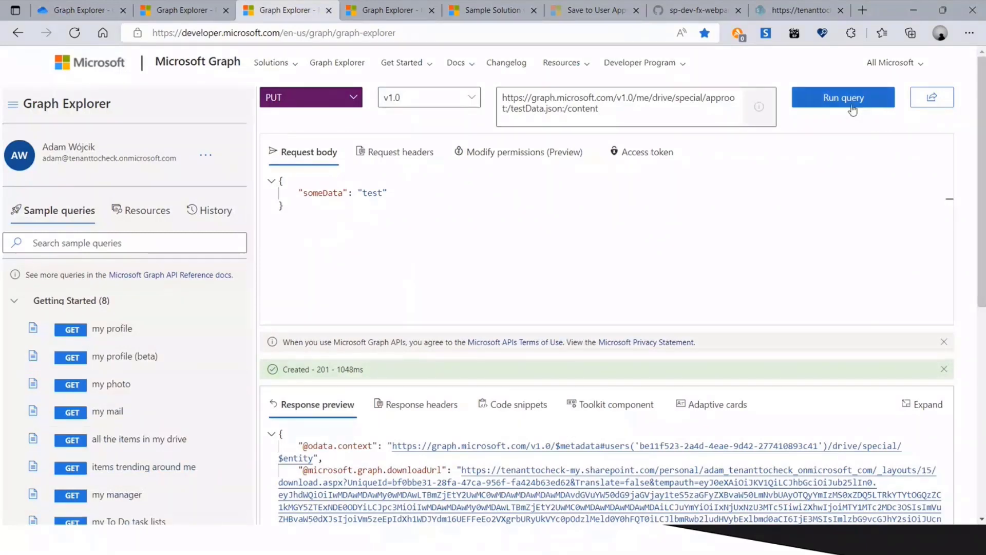
click(843, 98)
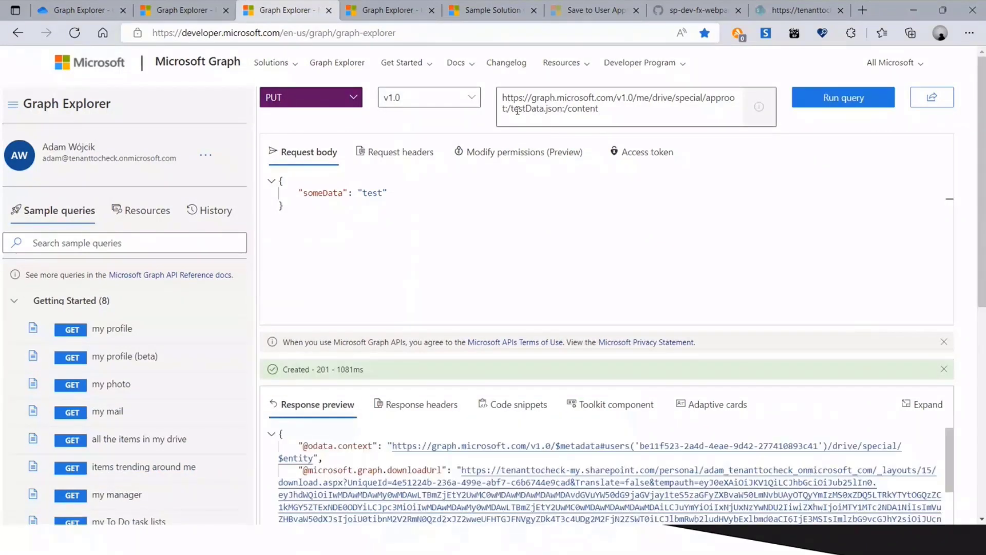
double_click(536, 109)
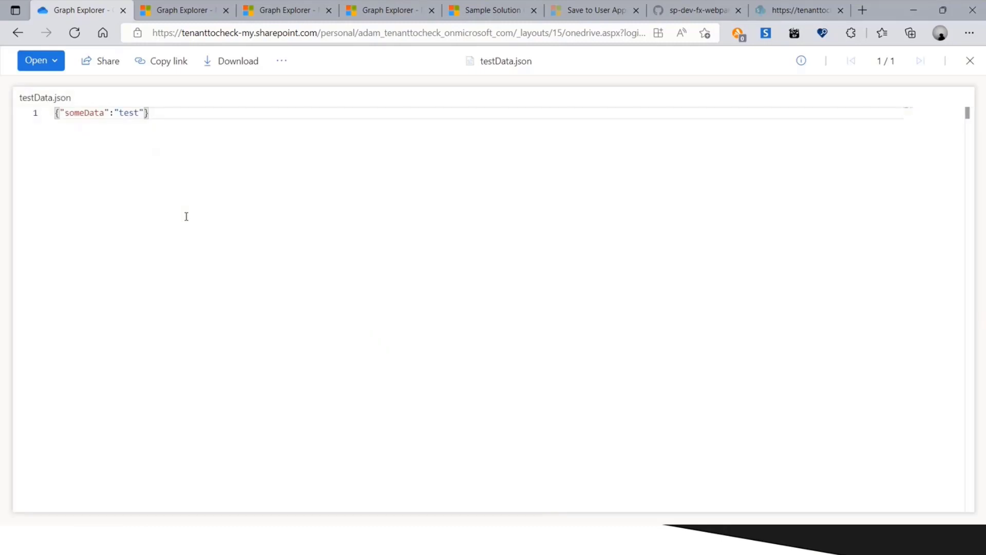
mouse_move(378, 6)
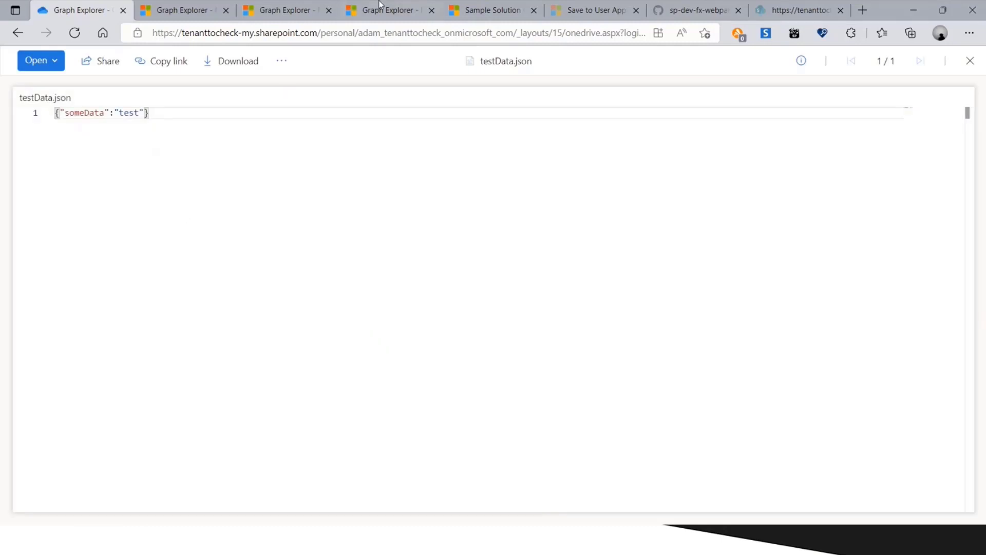
Run the approot:/testData.json GET request and open its downloadUrl from the response
click(385, 11)
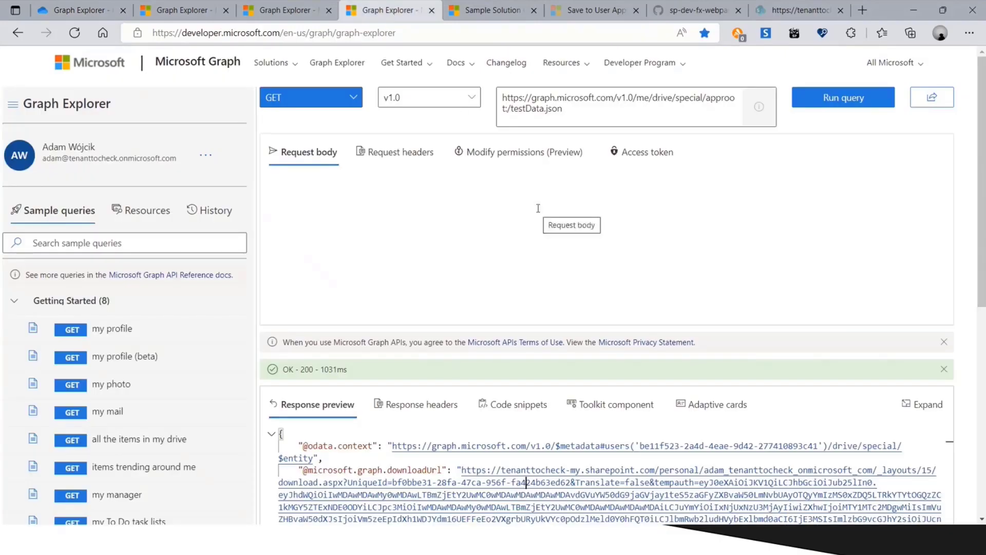
mouse_move(852, 86)
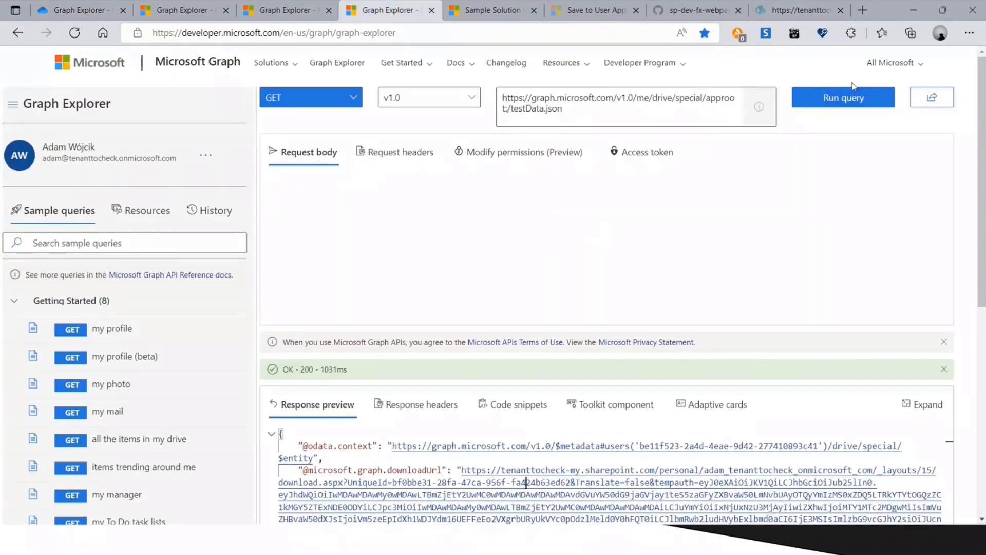
click(843, 98)
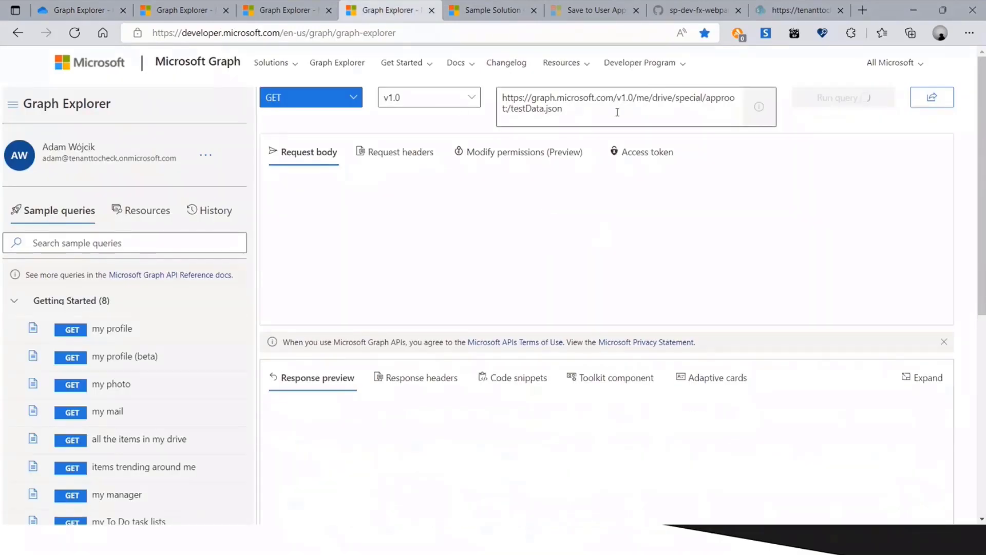
click(842, 98)
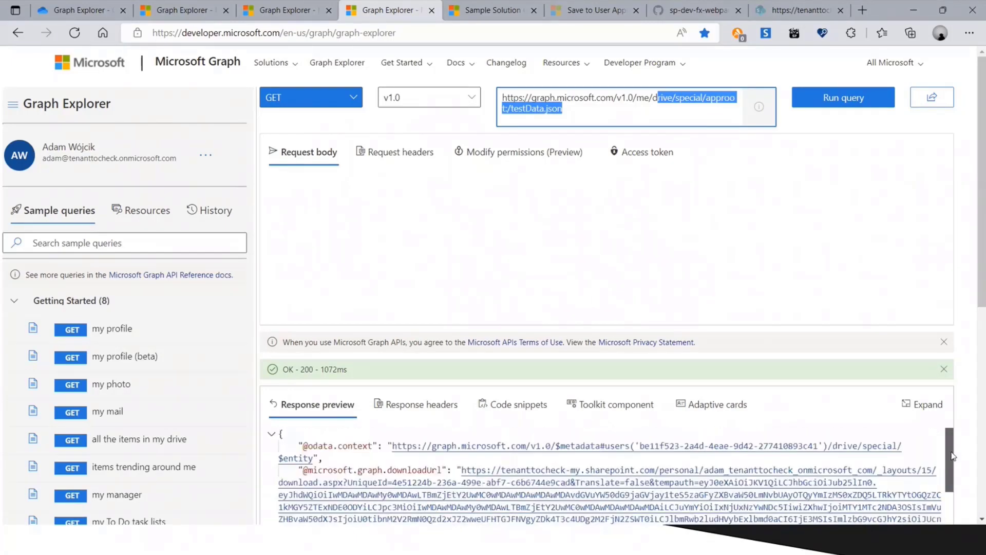
scroll(down, 3)
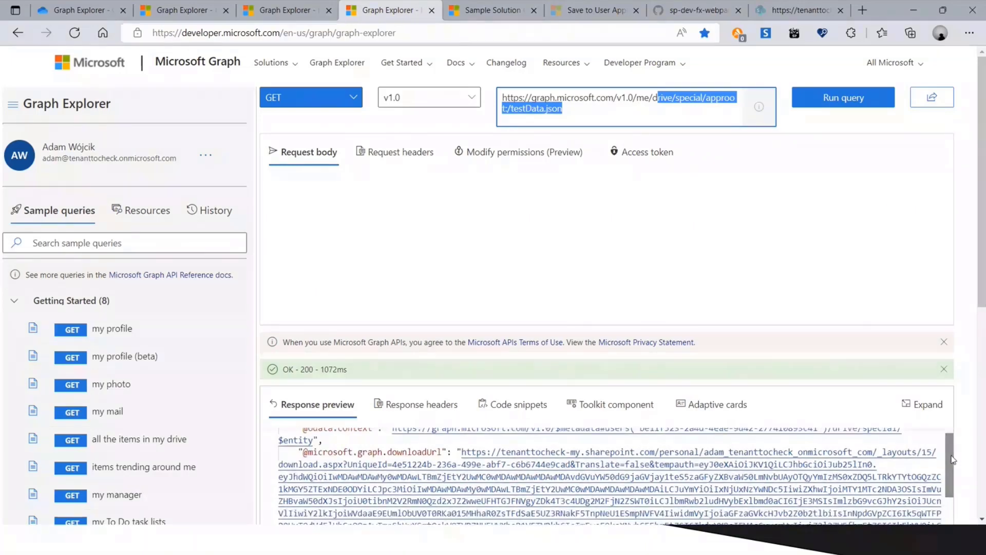
mouse_move(466, 455)
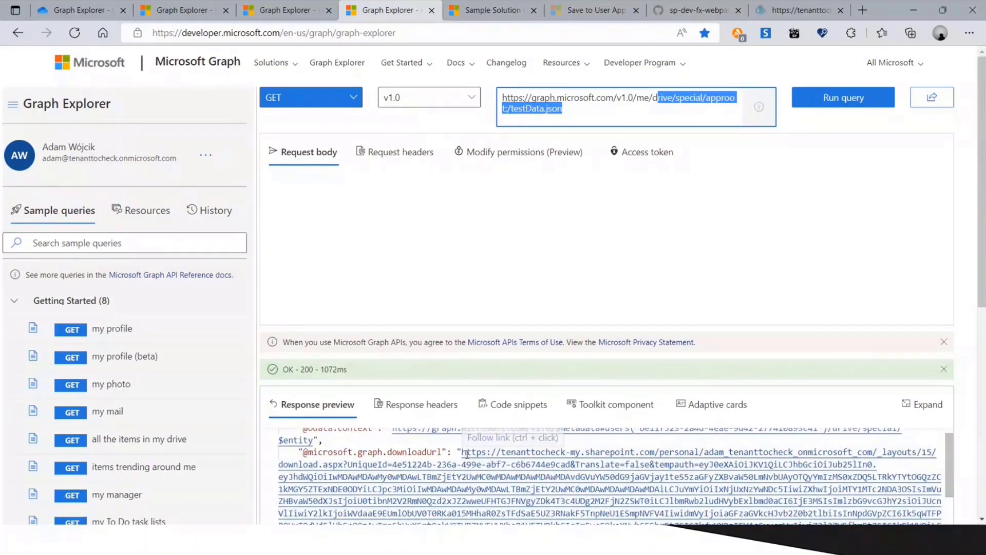
mouse_move(469, 455)
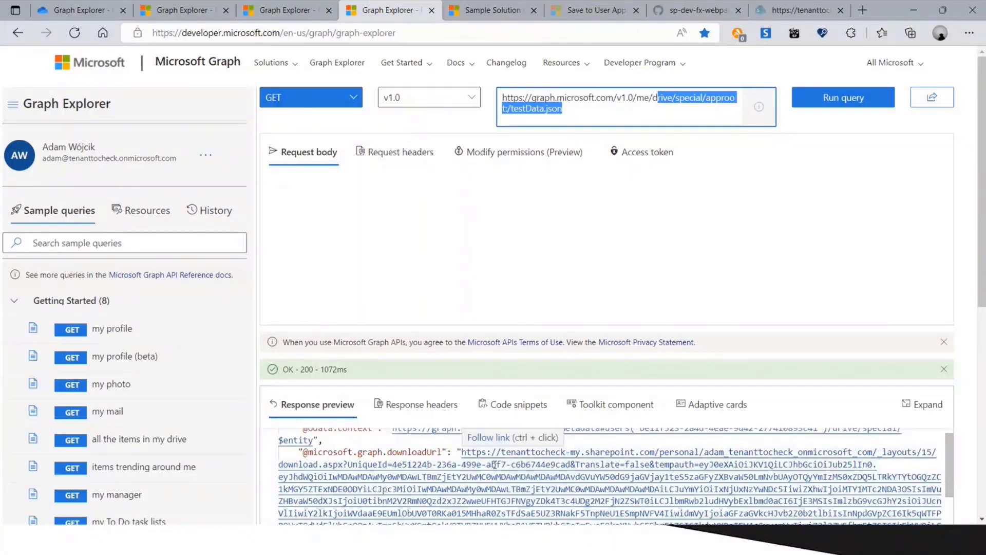
click(709, 33)
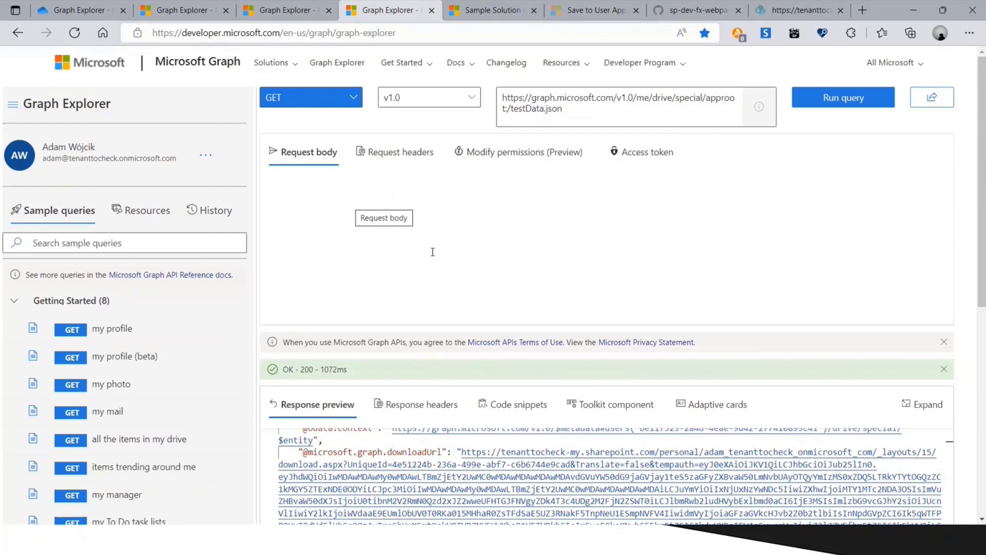
click(280, 181)
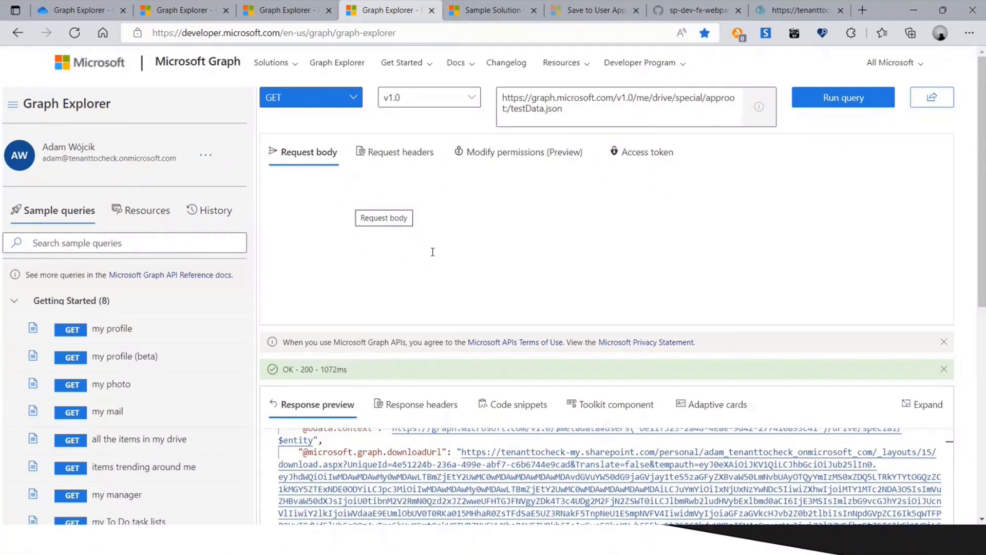
Review the gallery's 'save' results and open the Save to OneDrive app personal folder sample
click(491, 10)
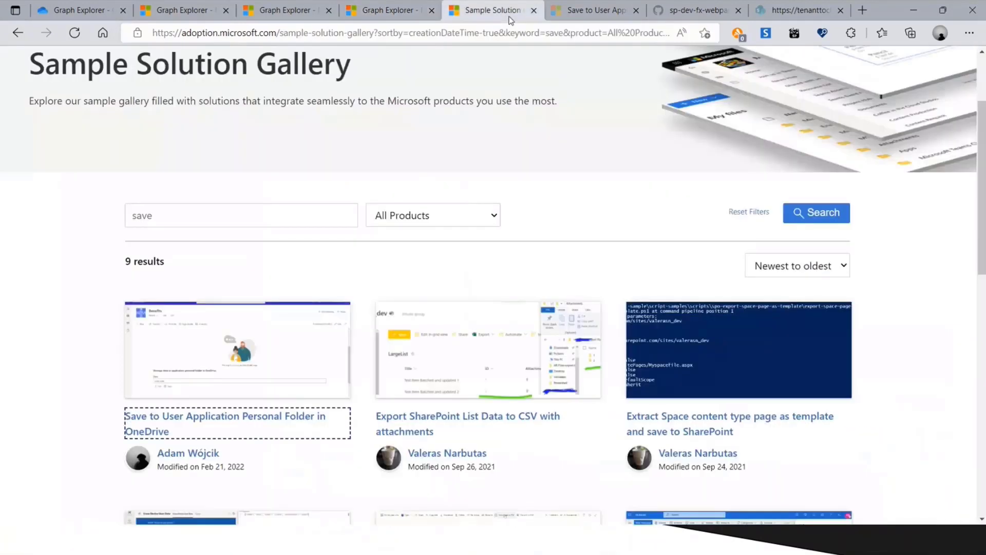
mouse_move(389, 10)
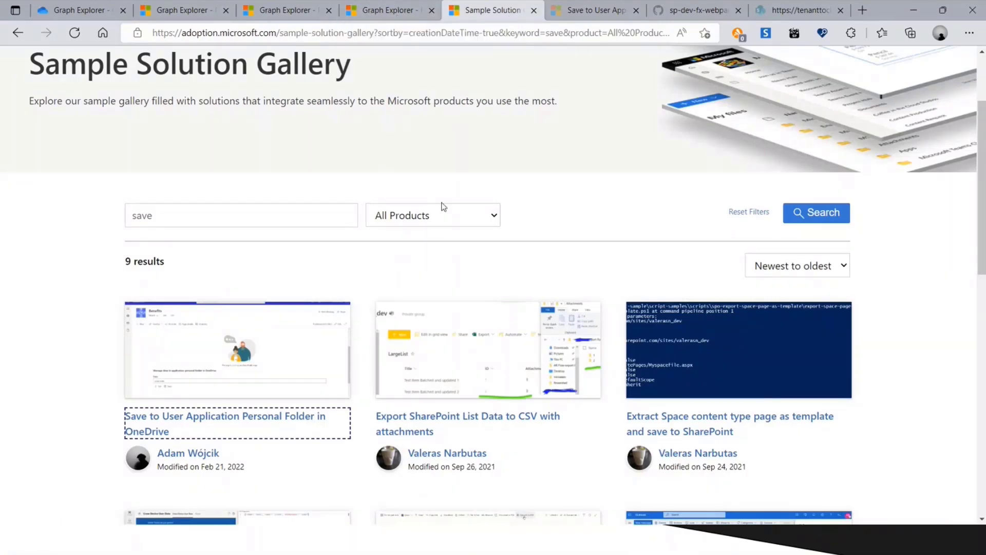
mouse_move(163, 398)
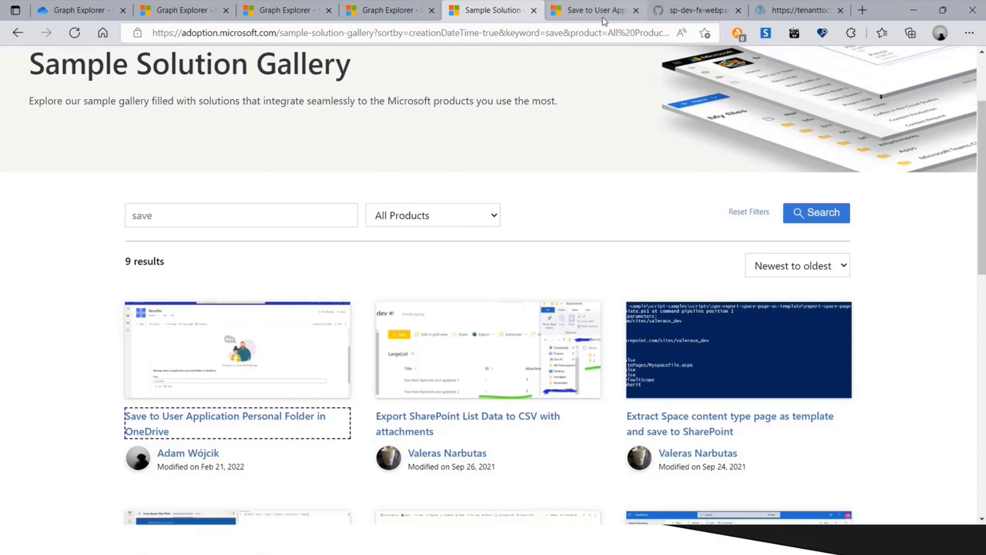
click(225, 424)
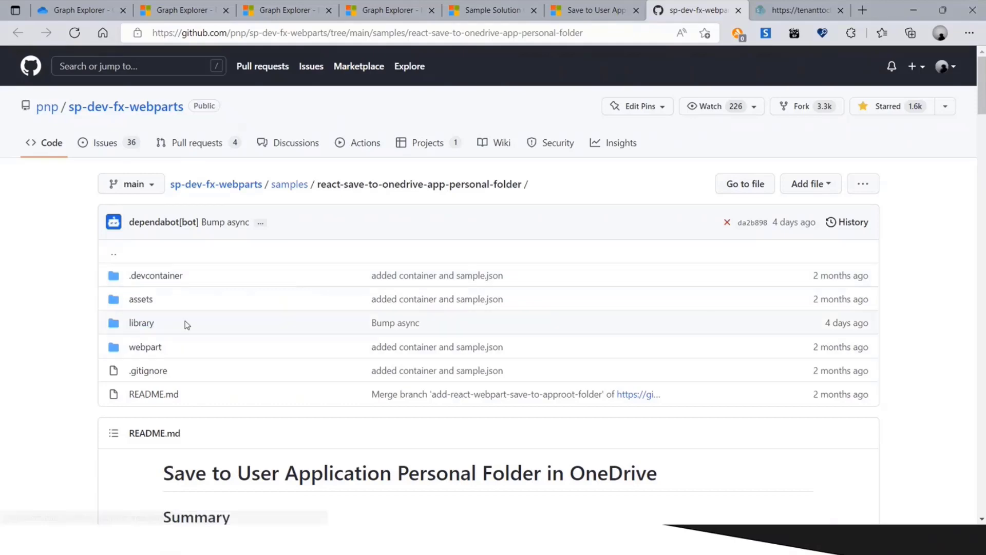
mouse_move(167, 331)
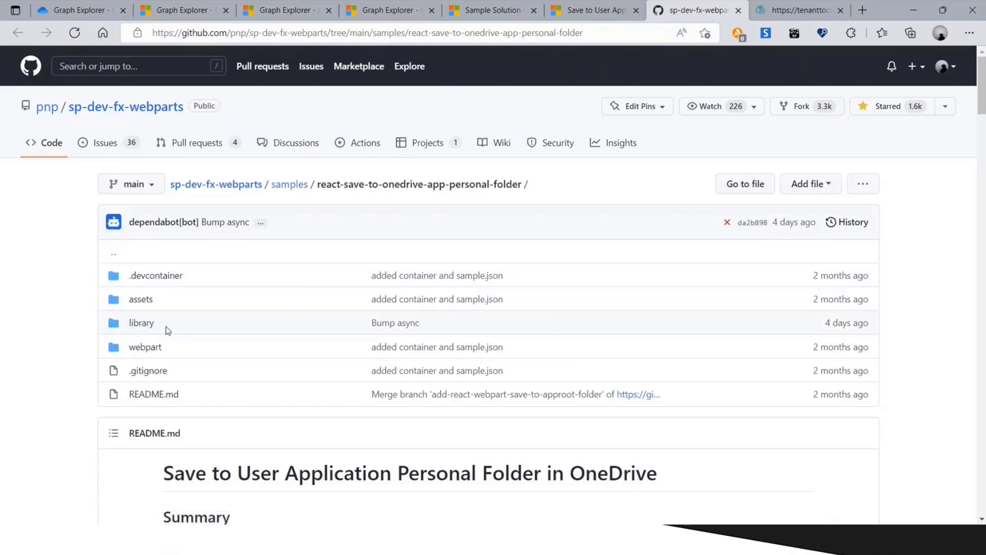
mouse_move(124, 322)
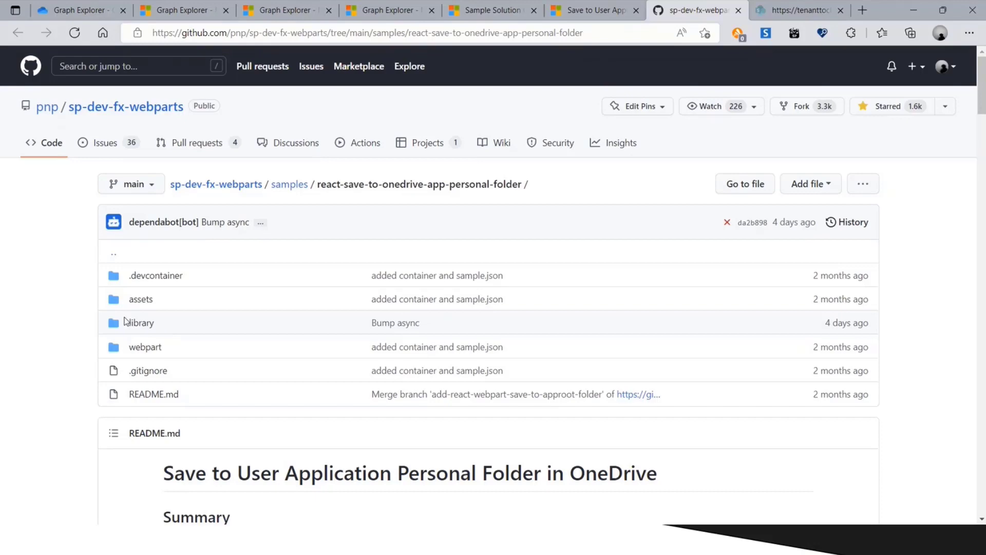
mouse_move(175, 328)
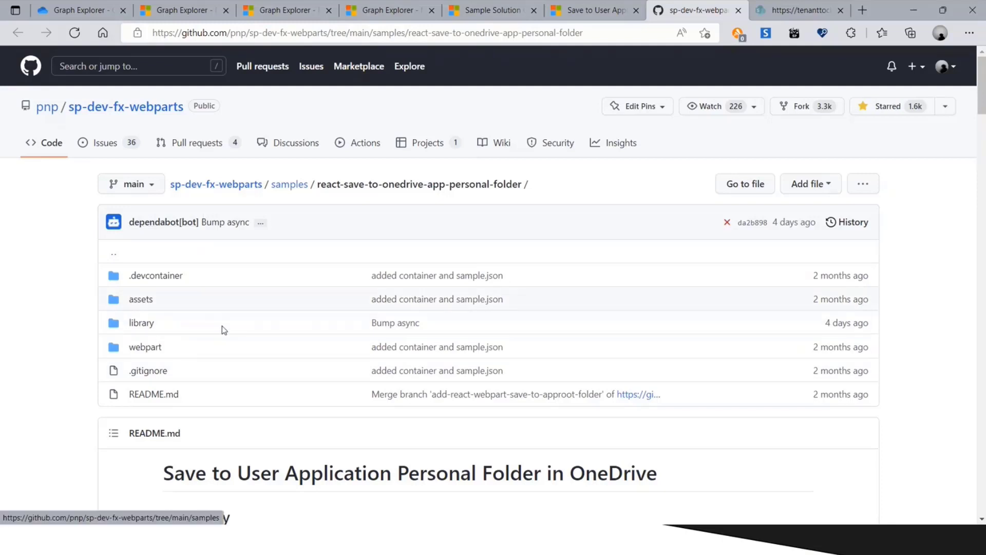
mouse_move(194, 347)
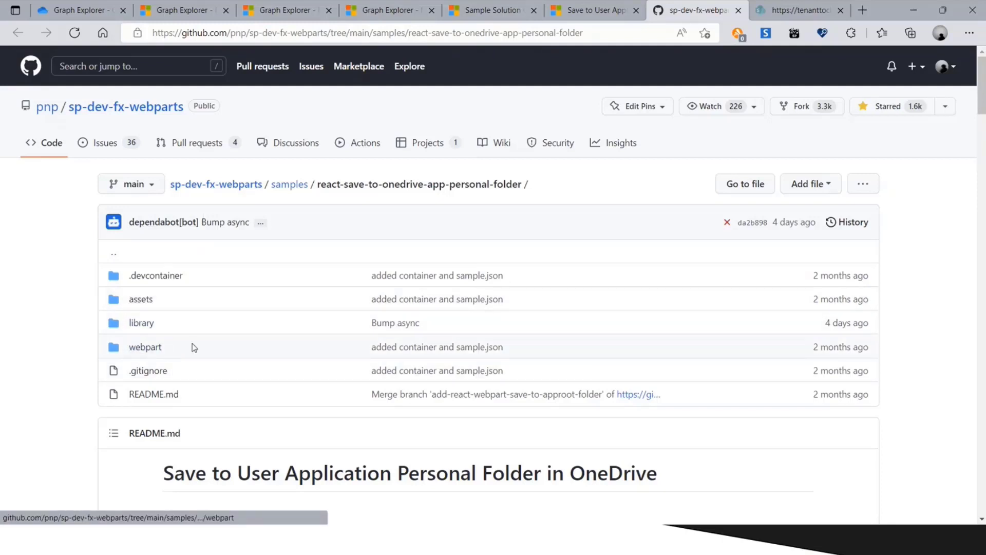
scroll(down, 3)
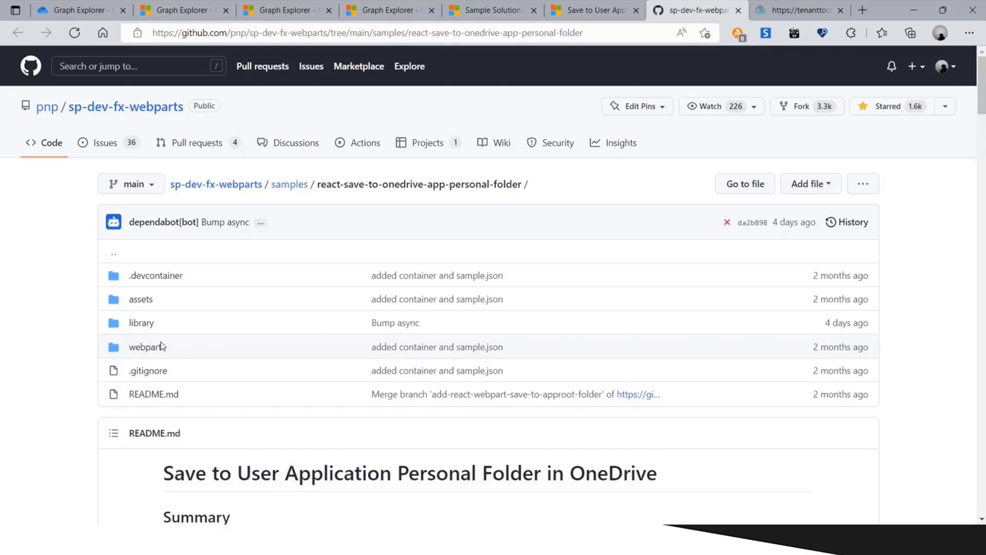
mouse_move(173, 347)
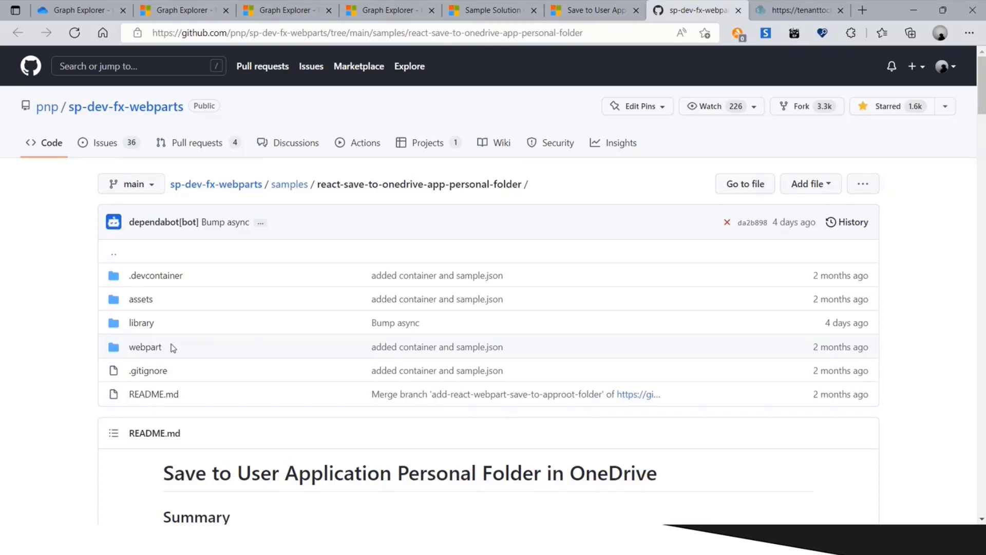
mouse_move(141, 322)
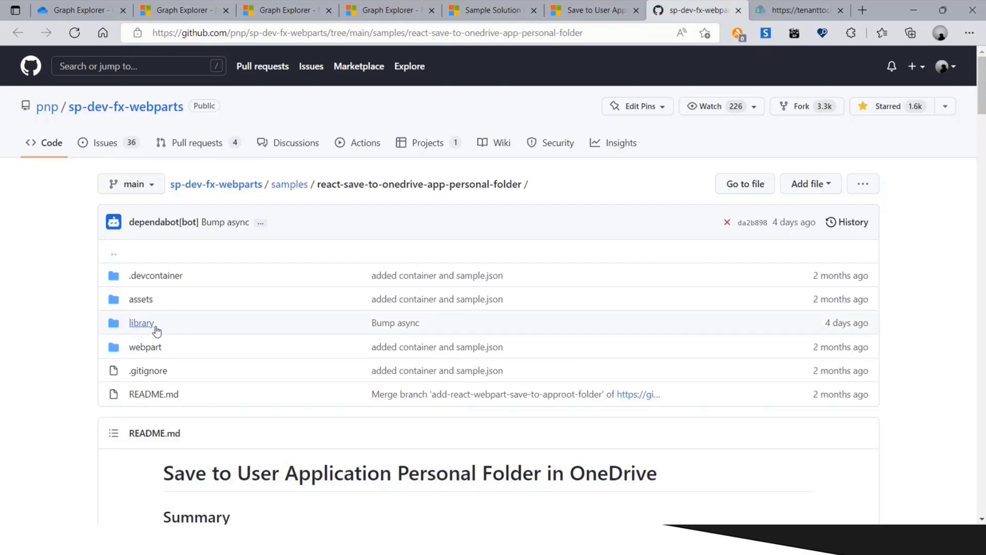
mouse_move(179, 328)
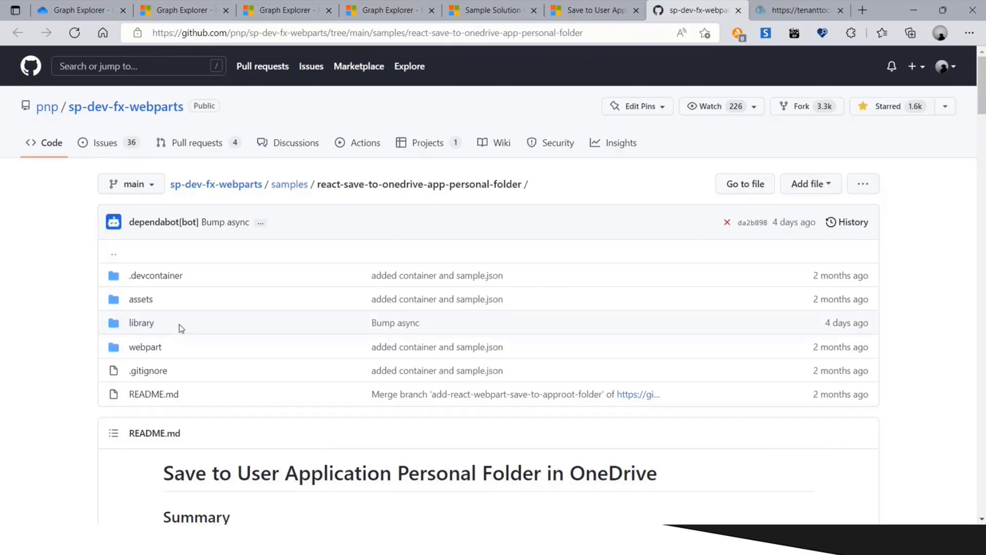
mouse_move(260, 265)
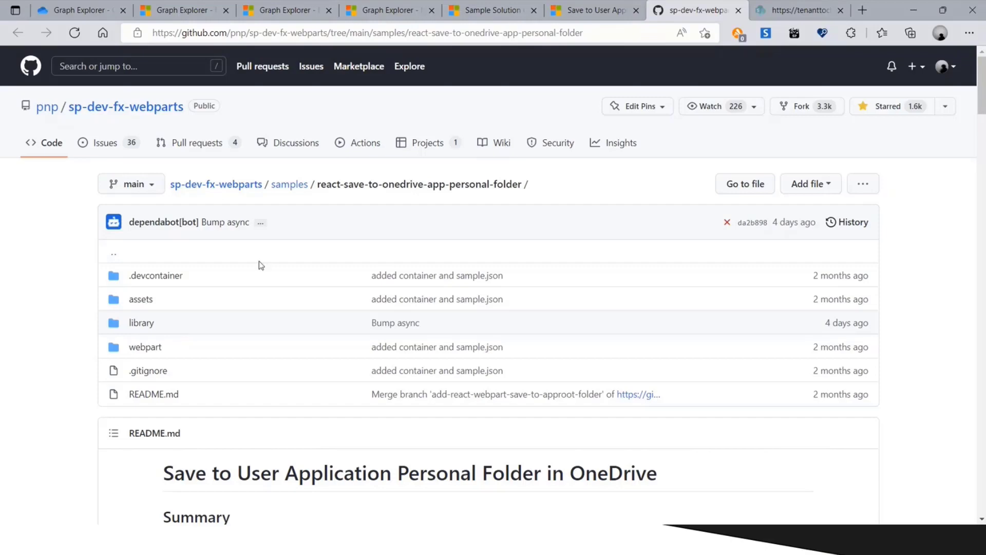
mouse_move(173, 285)
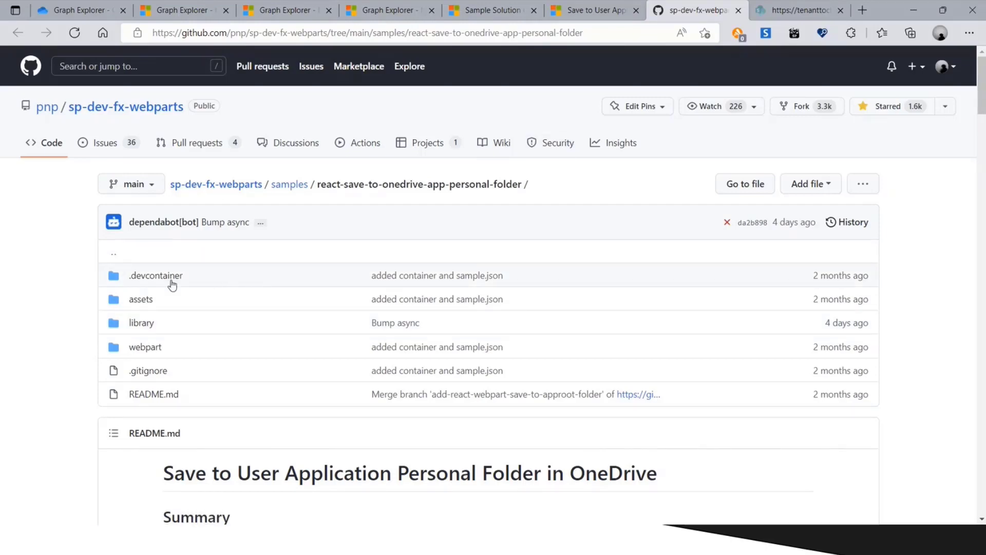
mouse_move(193, 280)
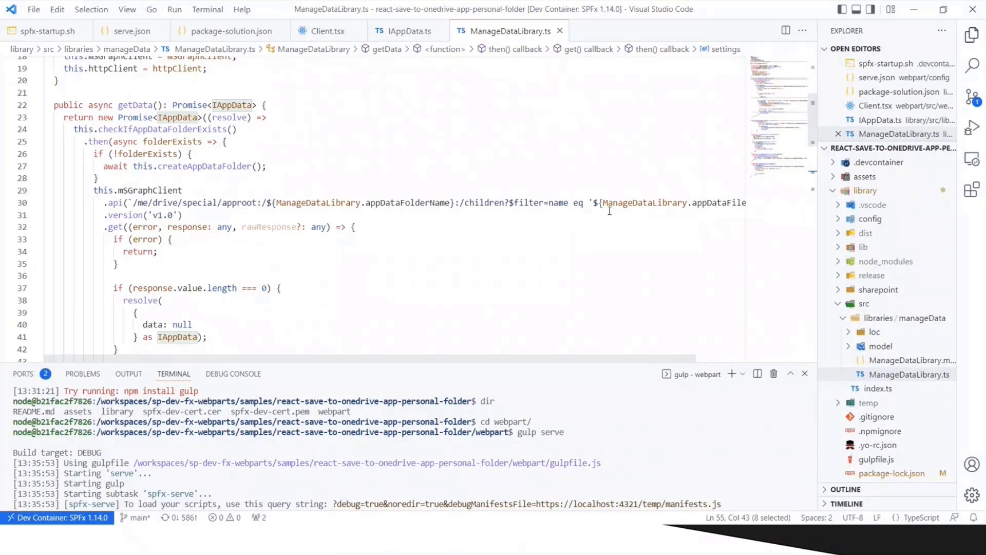
mouse_move(758, 265)
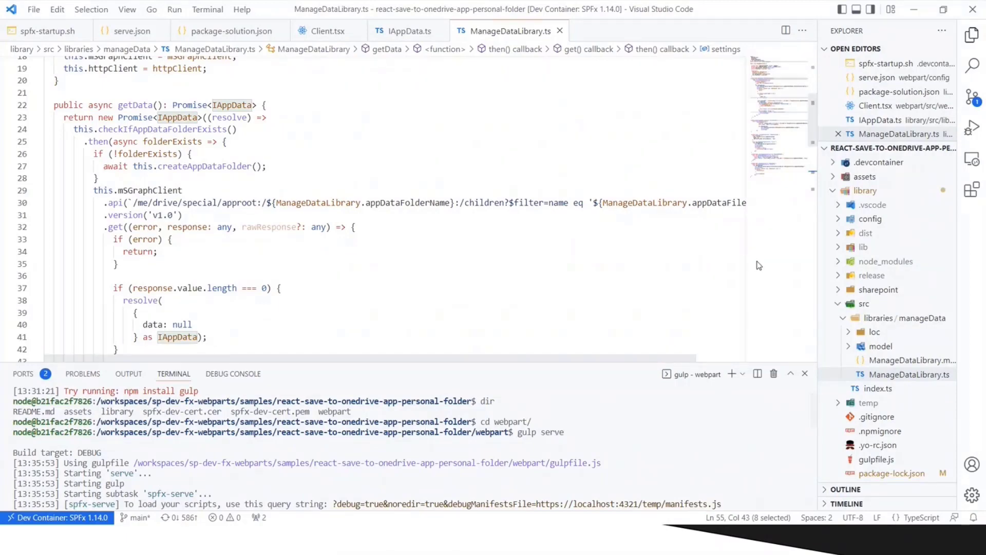
mouse_move(438, 141)
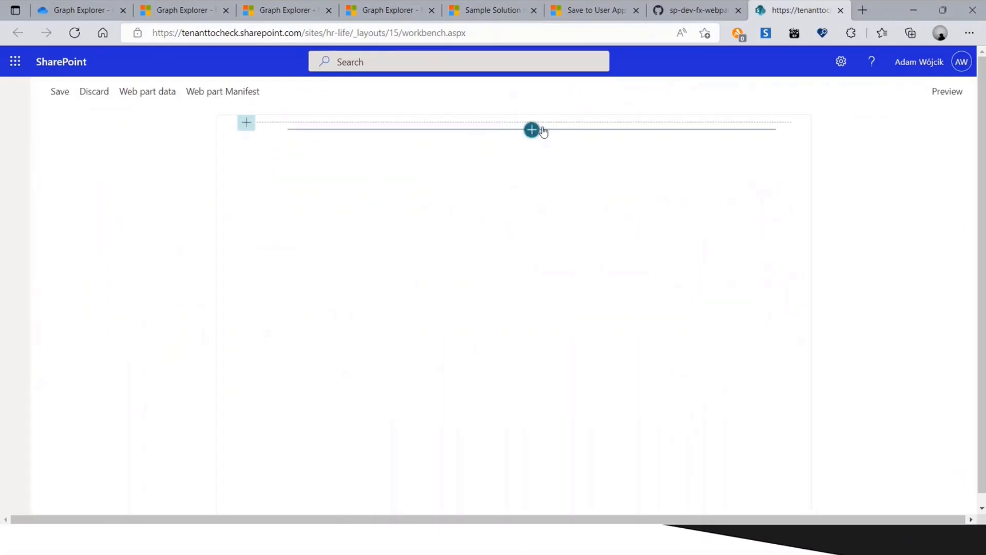
Add the Manage data in application personal folder web part and enter PnPDemo as data
click(531, 130)
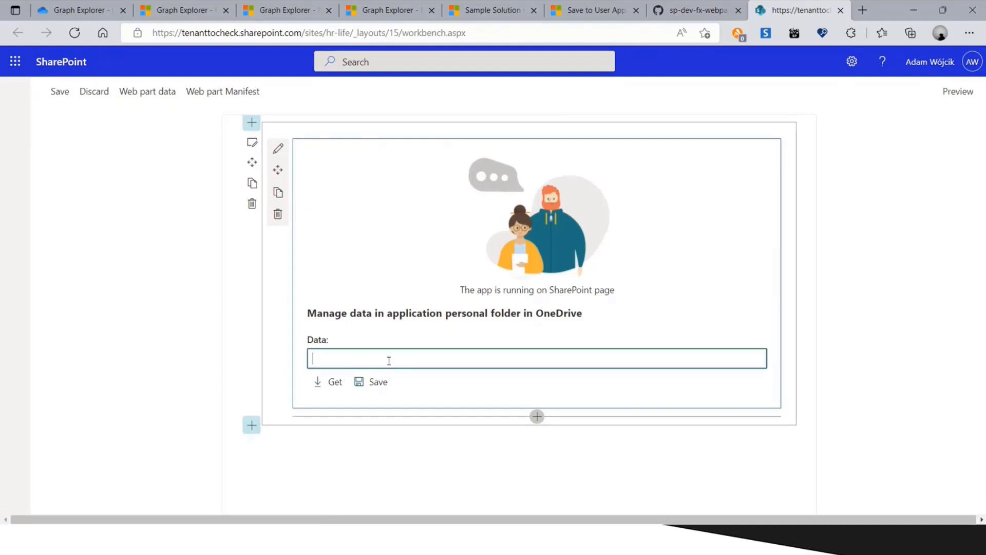
text(Pnd)
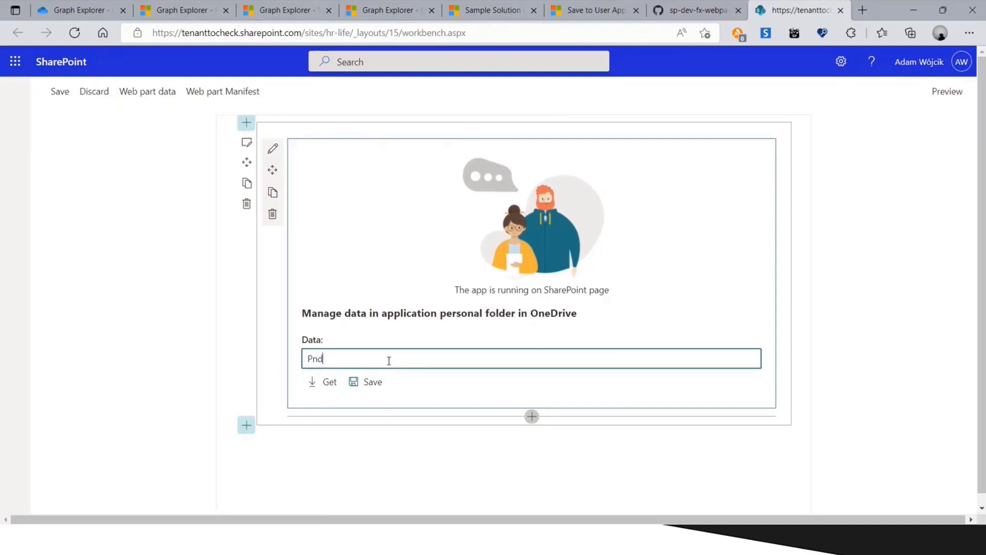
text(PnPDe)
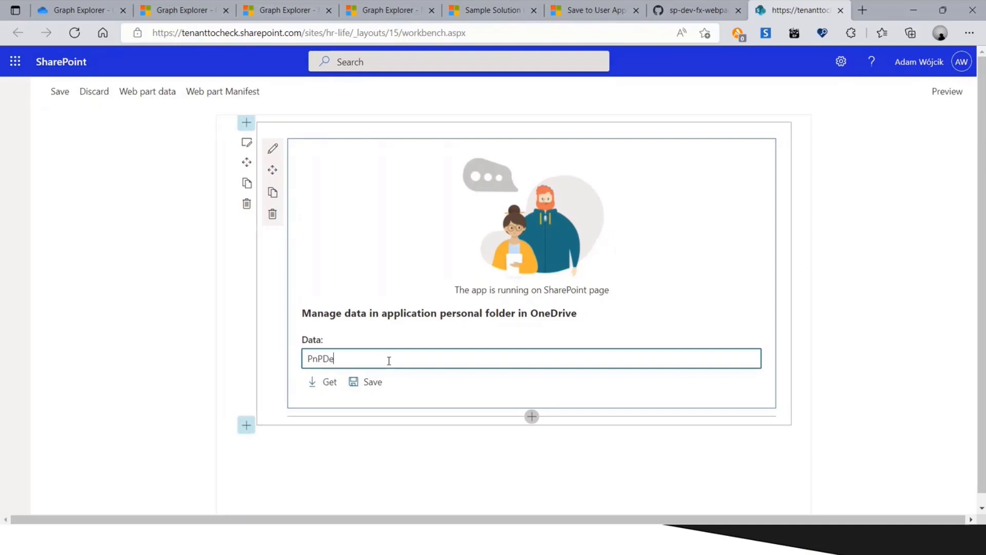
text(mo)
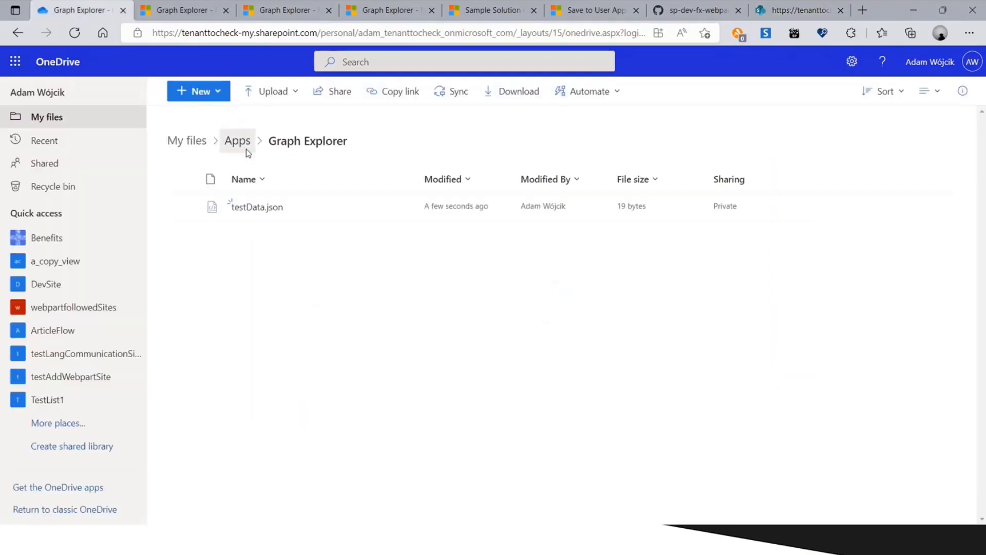
Browse Apps > SharePoint Online Client Extensibility > appData and preview savedData.json
click(238, 141)
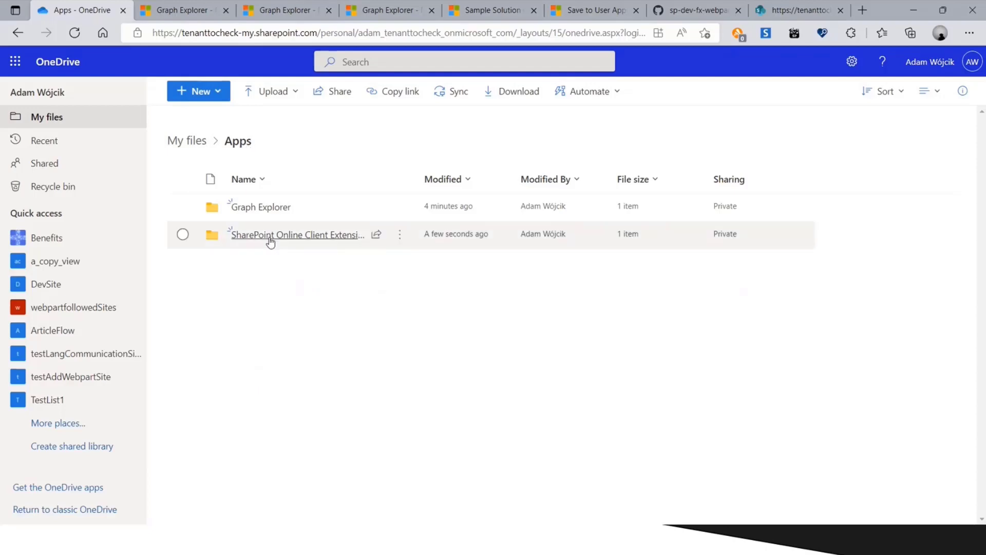
mouse_move(285, 239)
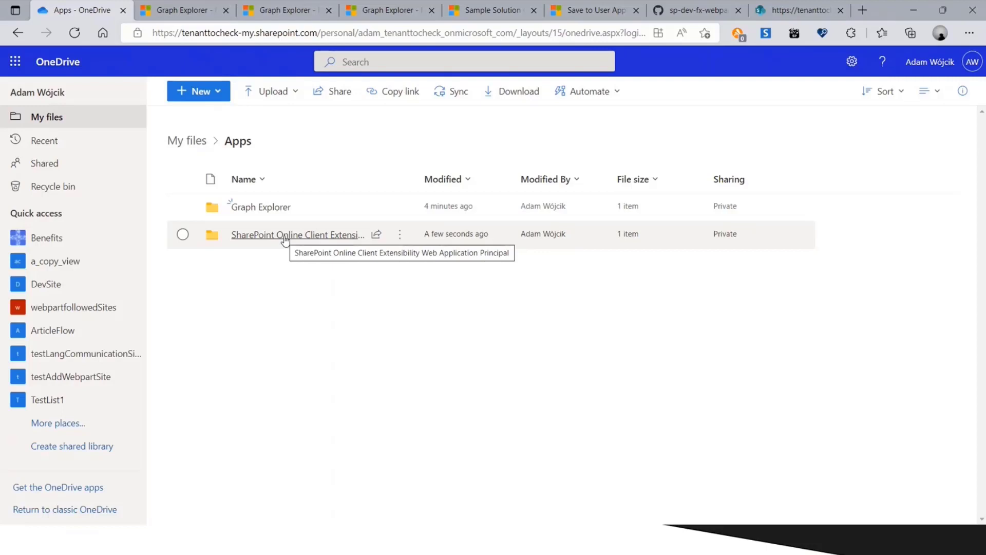
click(297, 234)
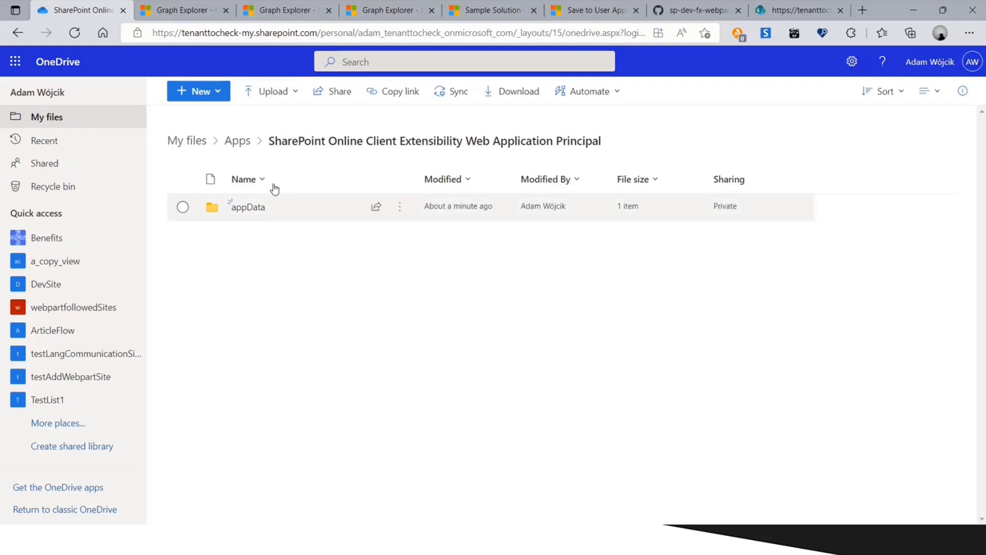
mouse_move(626, 172)
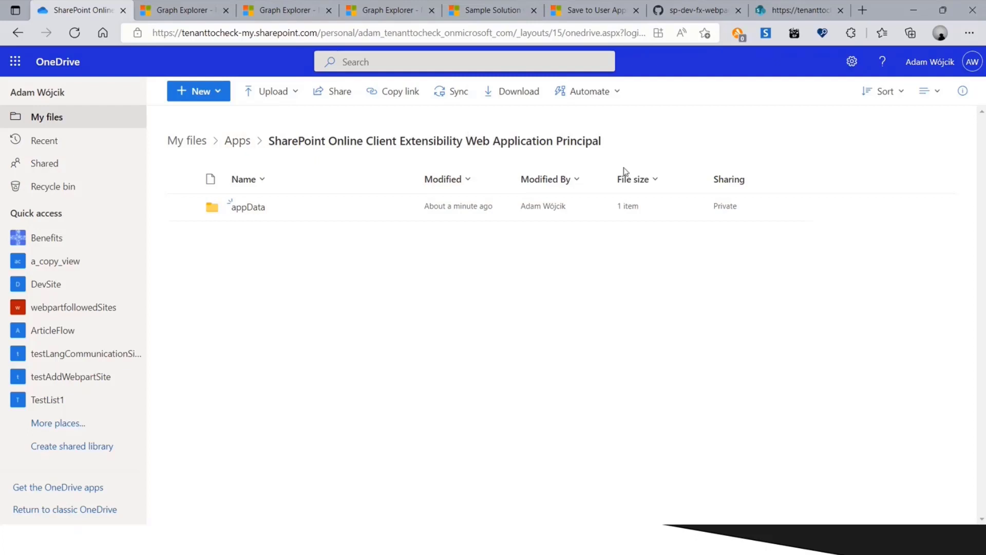
mouse_move(563, 186)
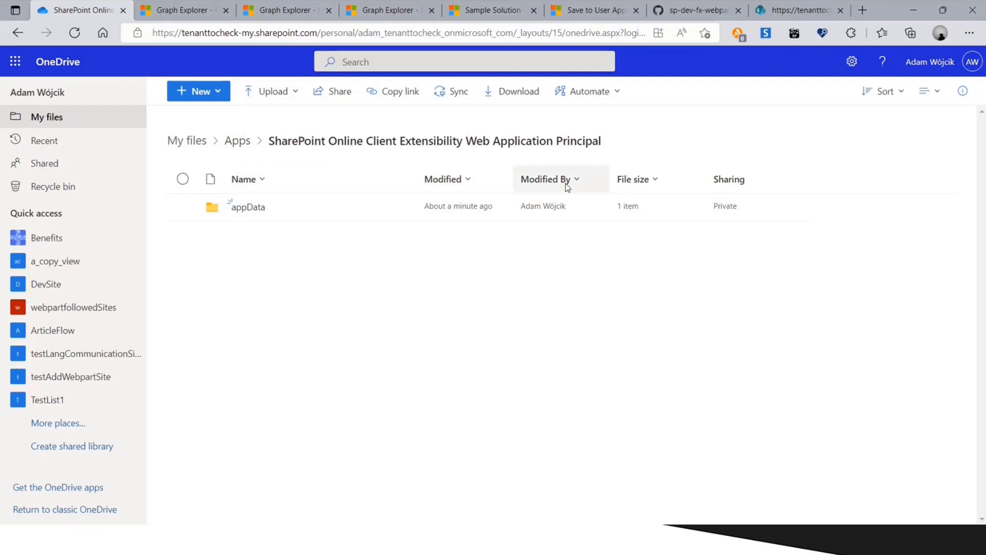
mouse_move(286, 214)
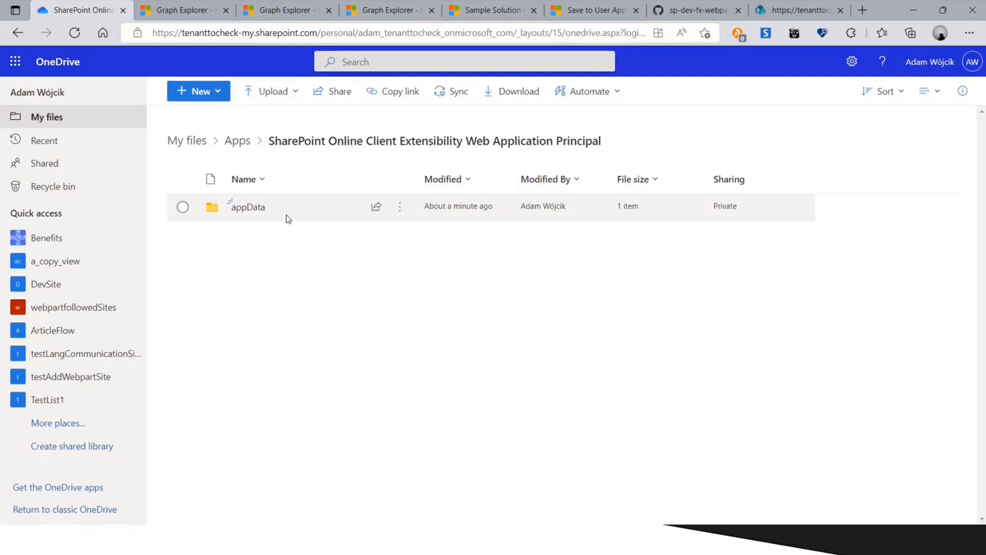
mouse_move(247, 206)
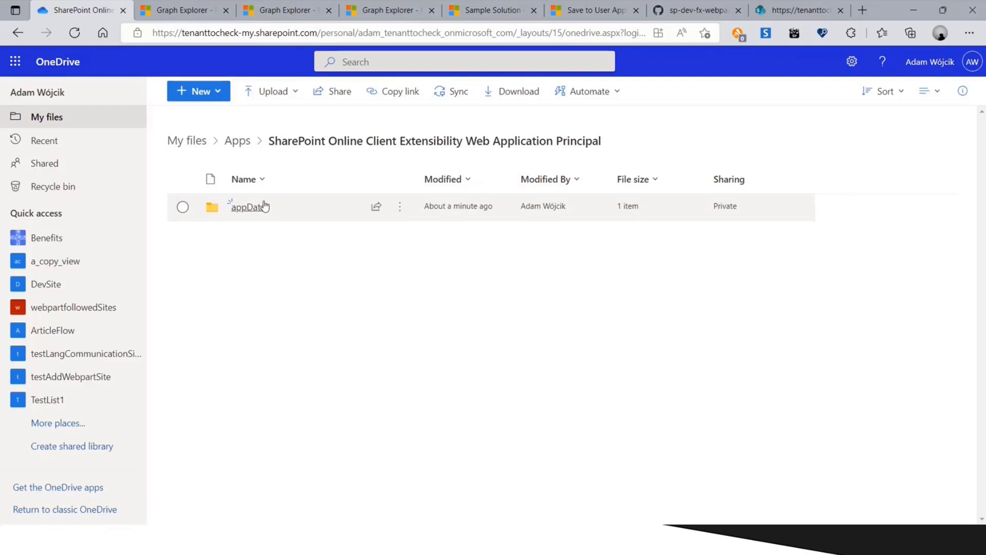
mouse_move(203, 259)
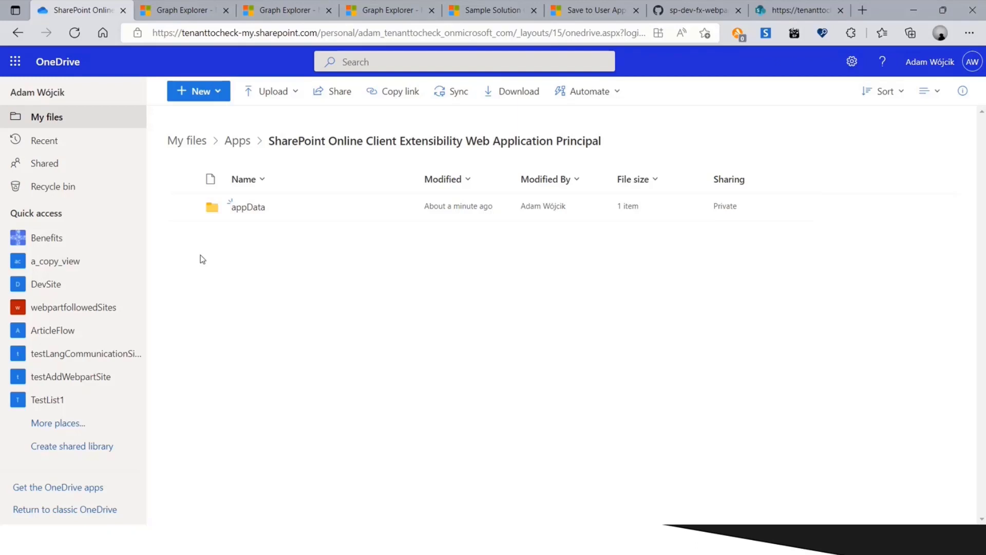
mouse_move(332, 150)
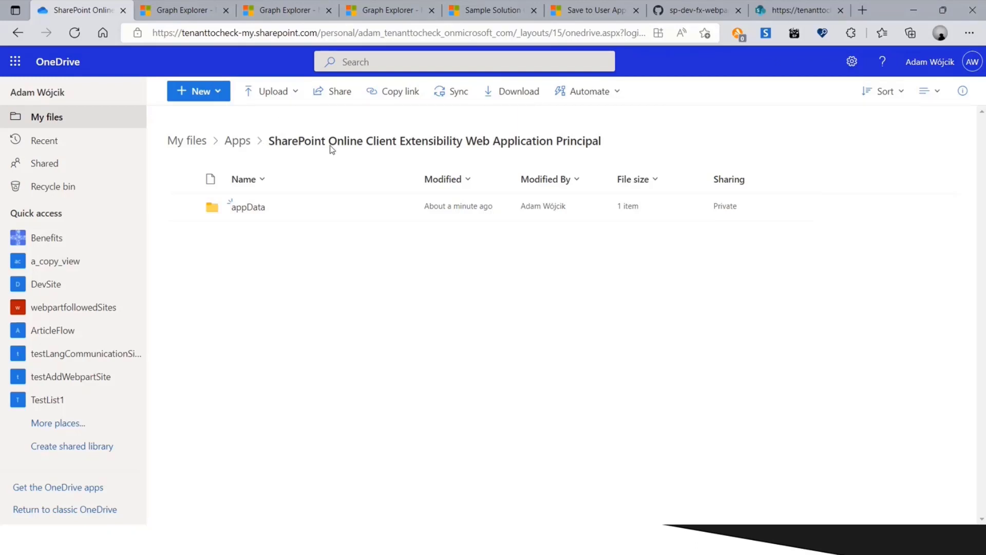
mouse_move(254, 235)
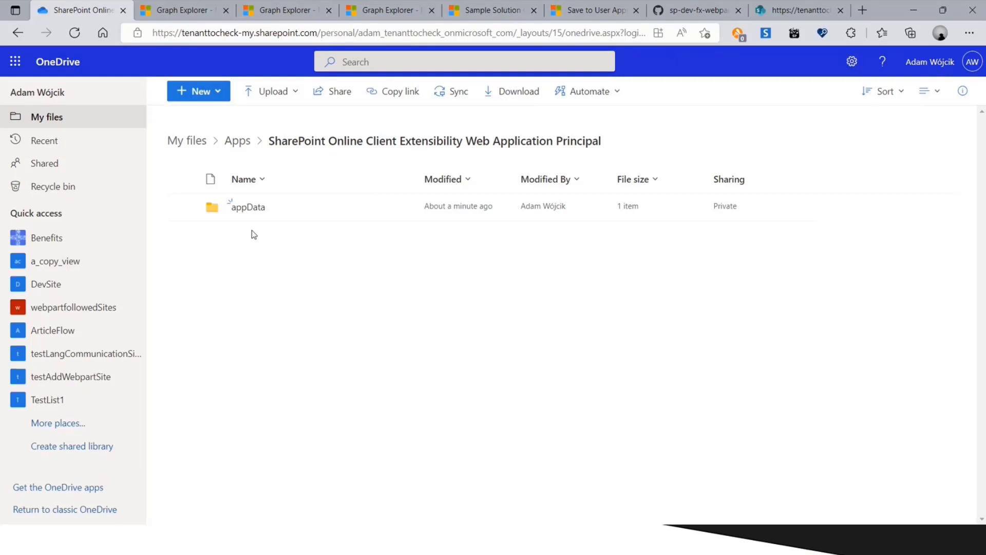
mouse_move(247, 208)
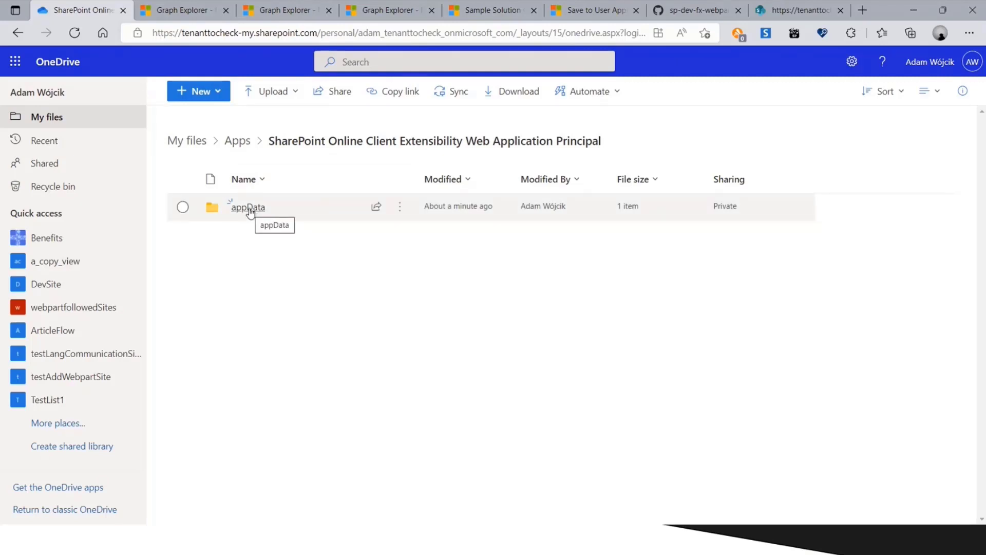
mouse_move(247, 207)
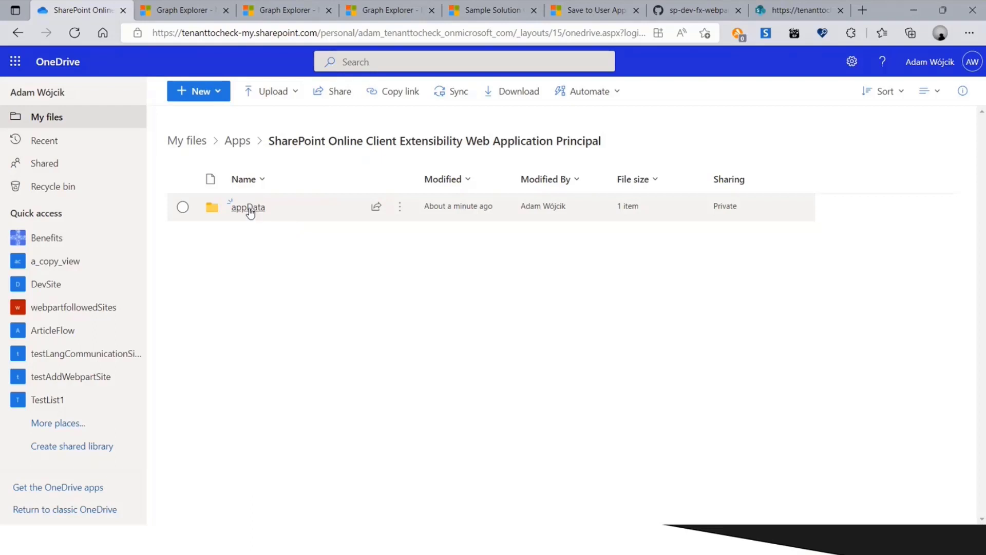
click(247, 207)
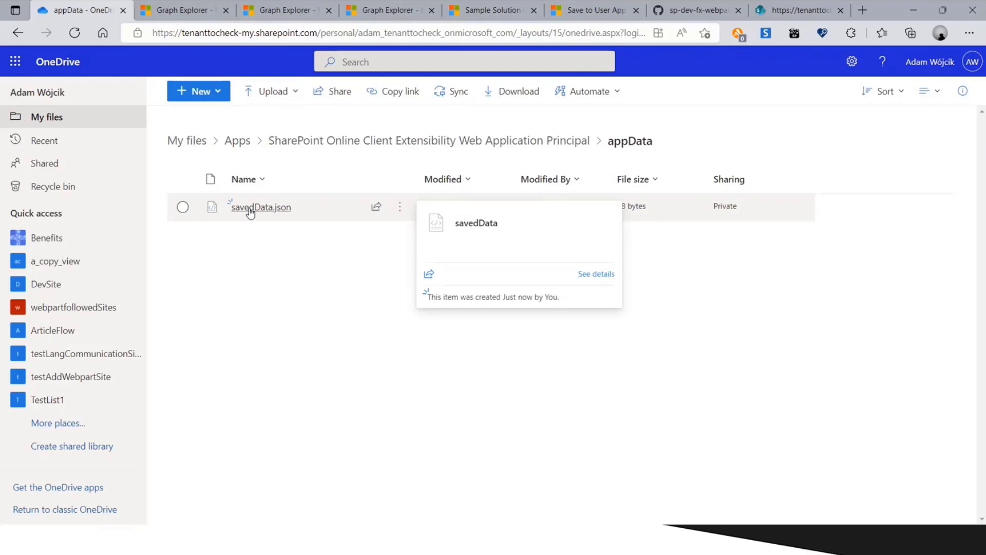
click(260, 207)
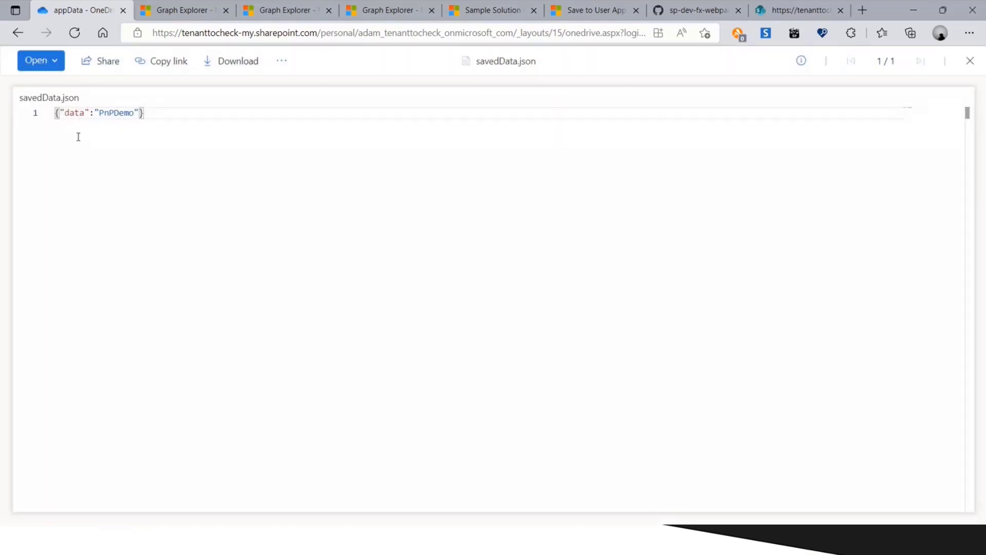
mouse_move(796, 10)
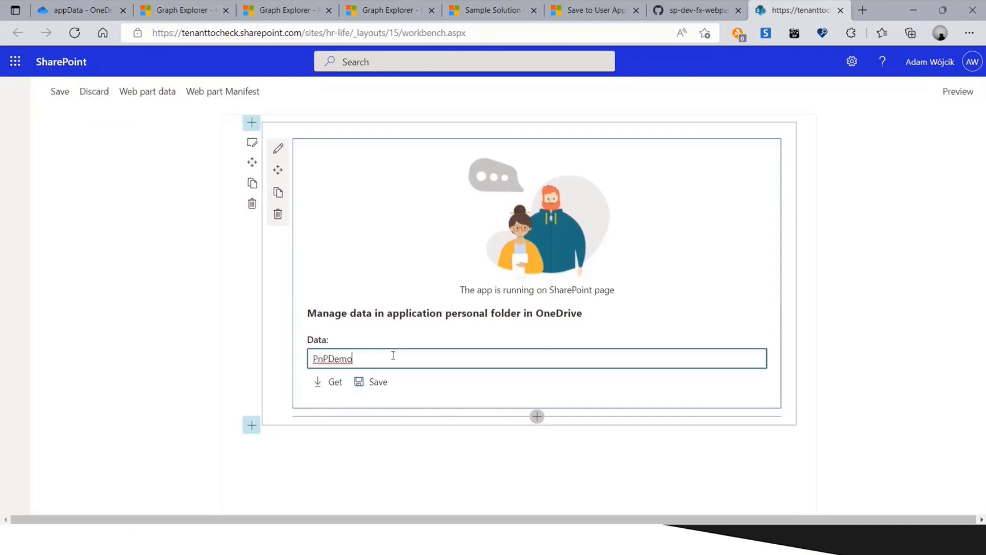
Type 123 into the workbench web part's Data box
text(123)
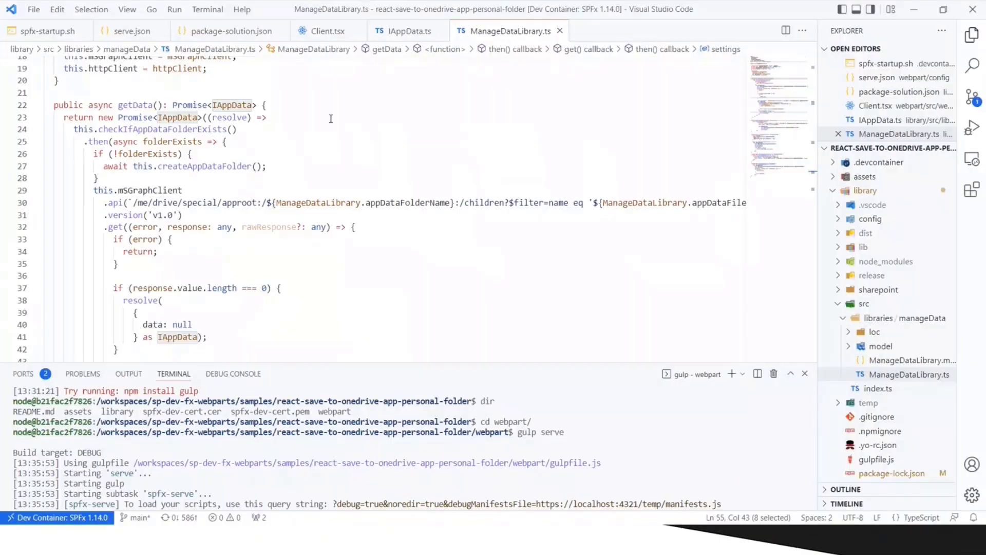
Review serve.json and package-solution.json Graph permissions, then view Client.tsx's get and save methods
click(864, 190)
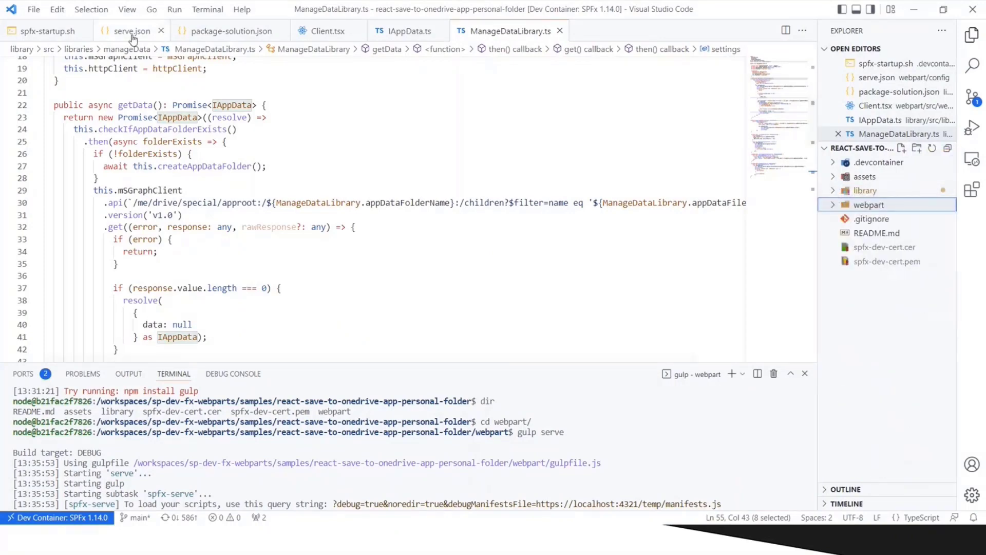
click(132, 31)
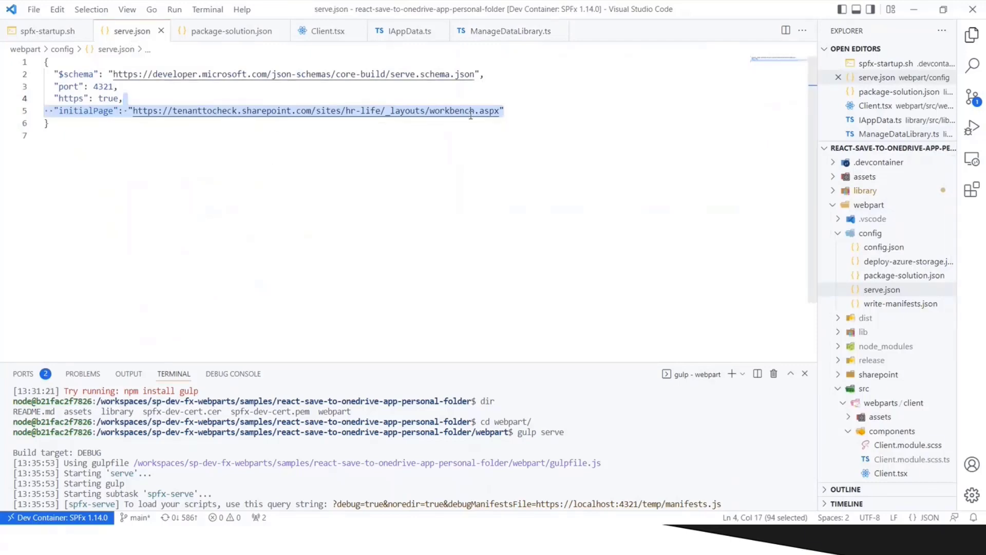
click(230, 31)
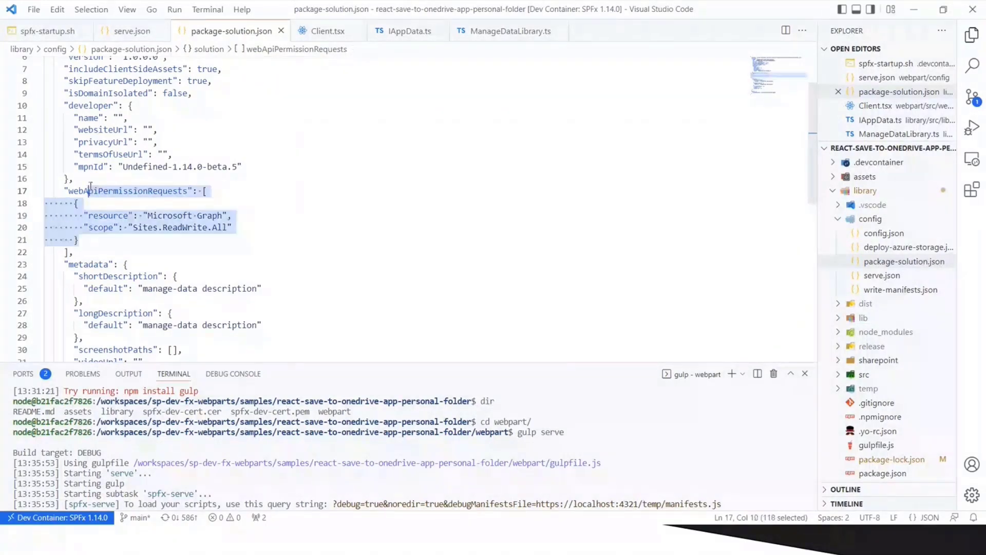
click(323, 31)
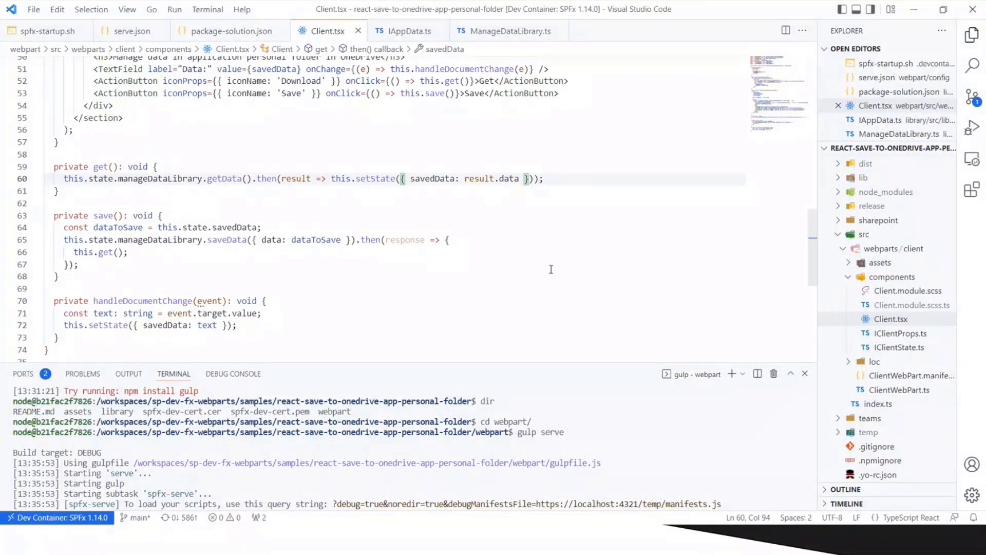
Scroll through Client.tsx and highlight the data object passed to saveData
scroll(up, 3)
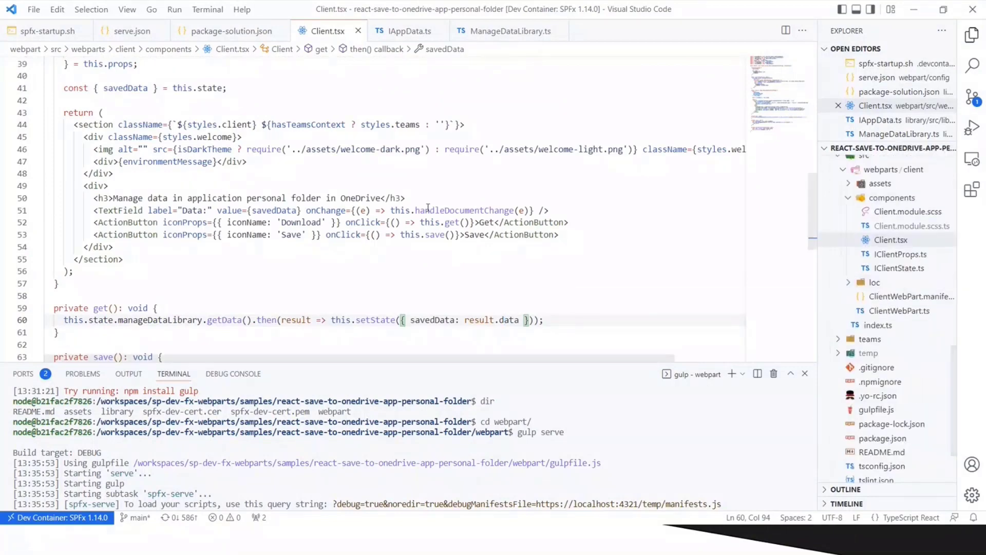
scroll(up, 3)
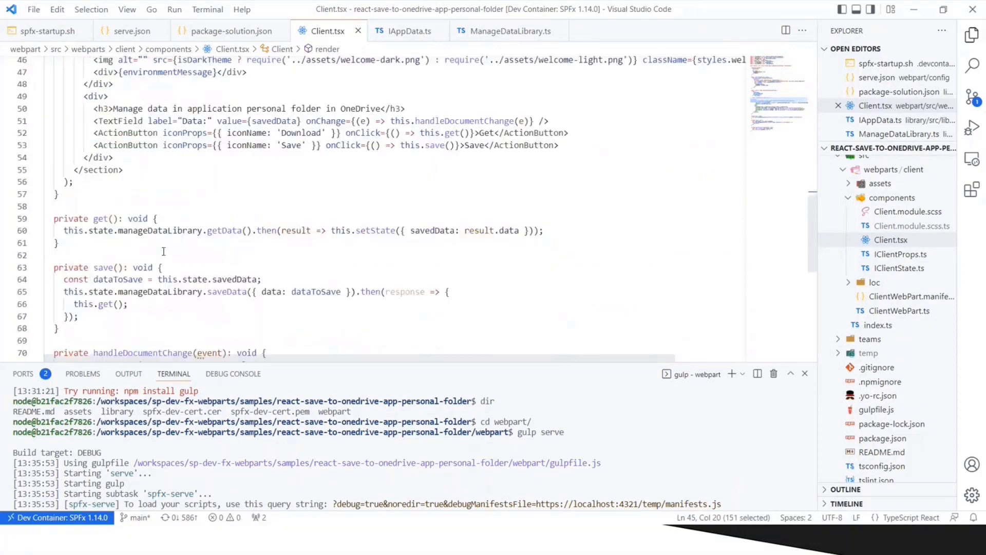
scroll(down, 3)
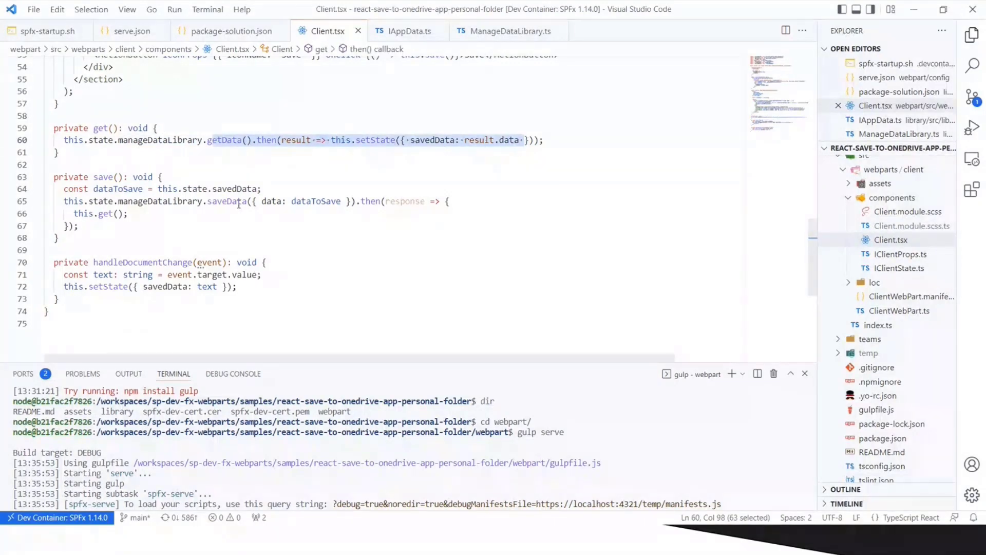
double_click(270, 202)
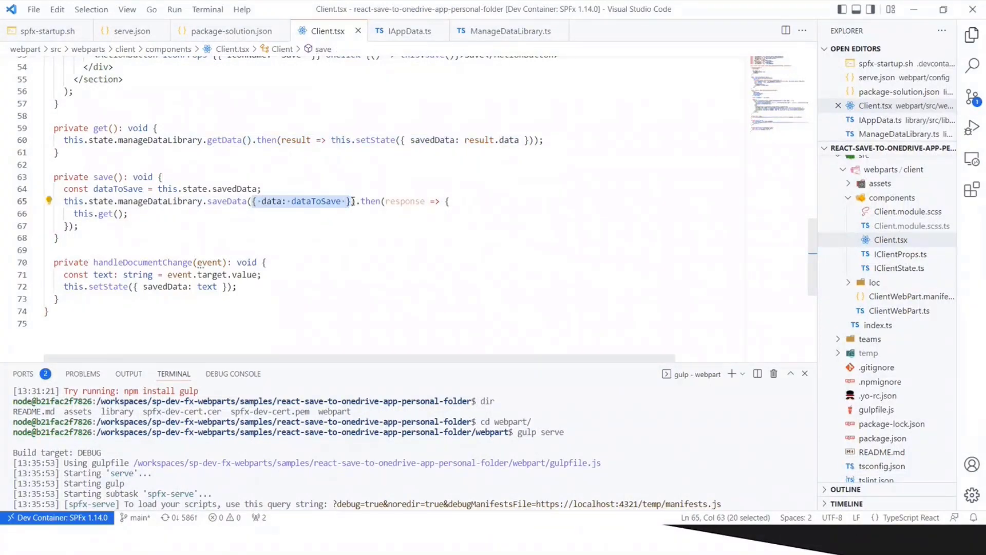
Highlight the data property in IAppData.ts, then view ManageDataLibrary.ts at getData
click(407, 31)
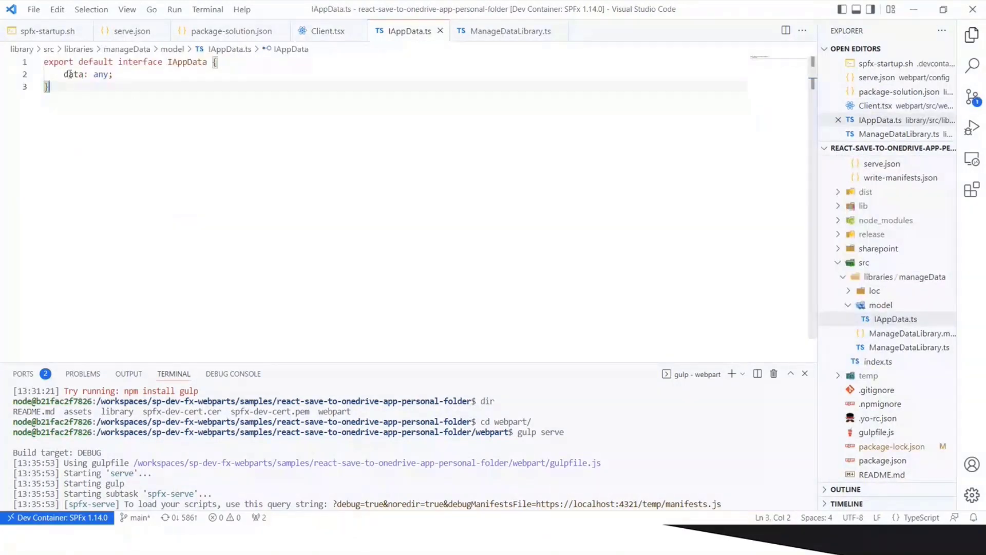
double_click(74, 74)
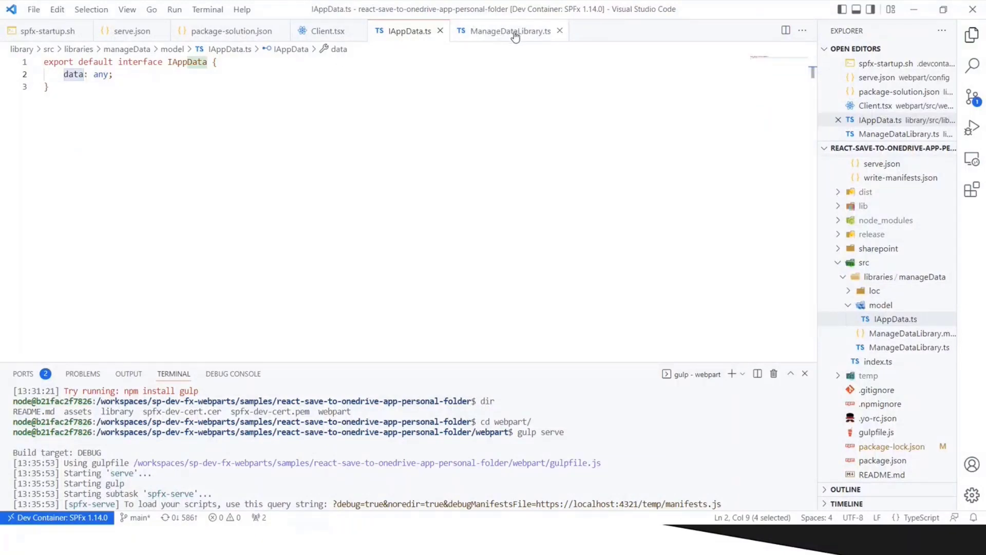
click(510, 31)
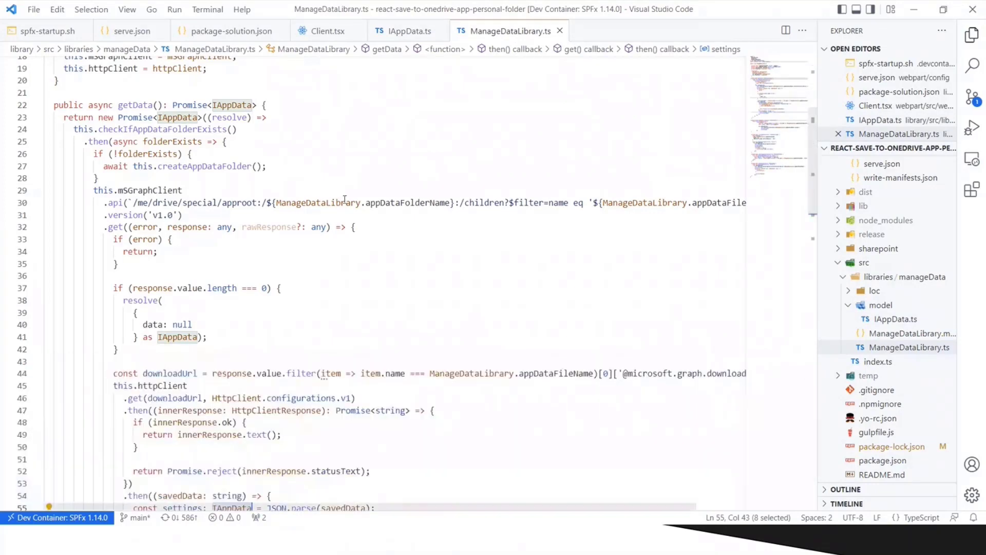
scroll(up, 3)
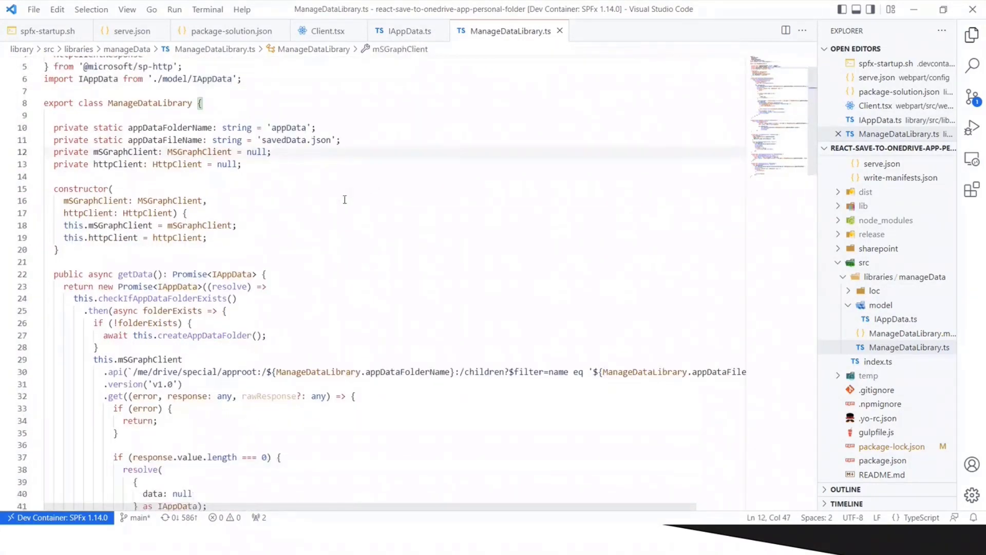
scroll(down, 3)
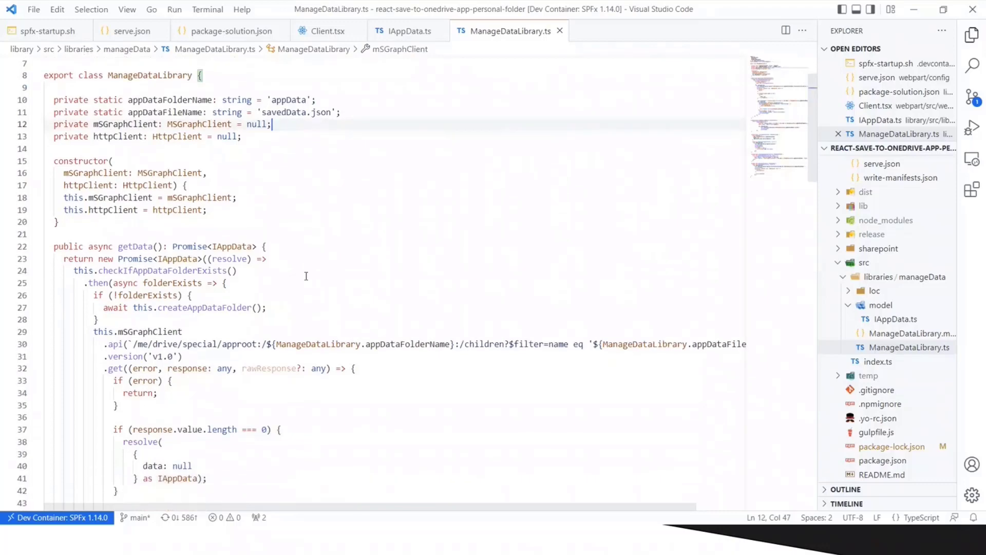
scroll(down, 3)
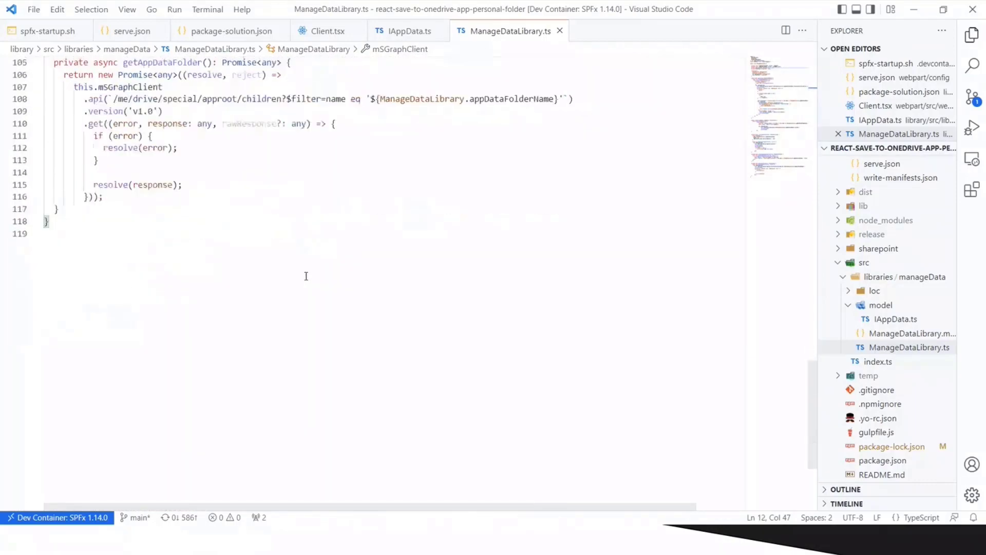
scroll(up, 3)
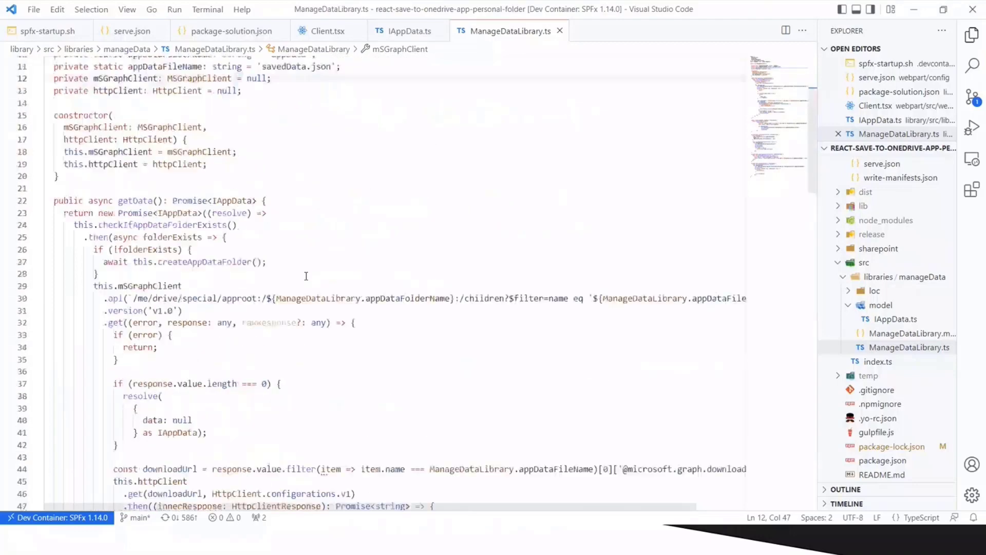
scroll(up, 3)
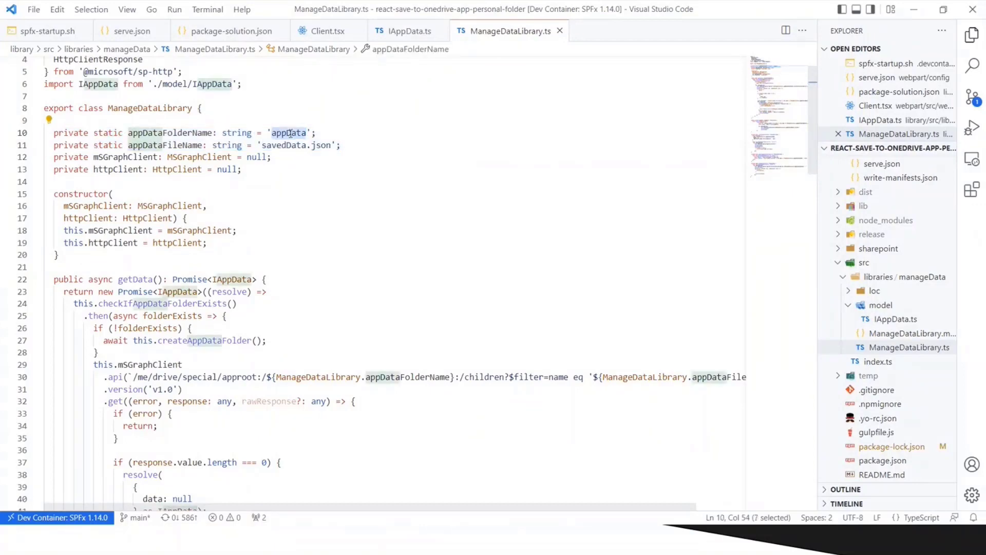
scroll(down, 3)
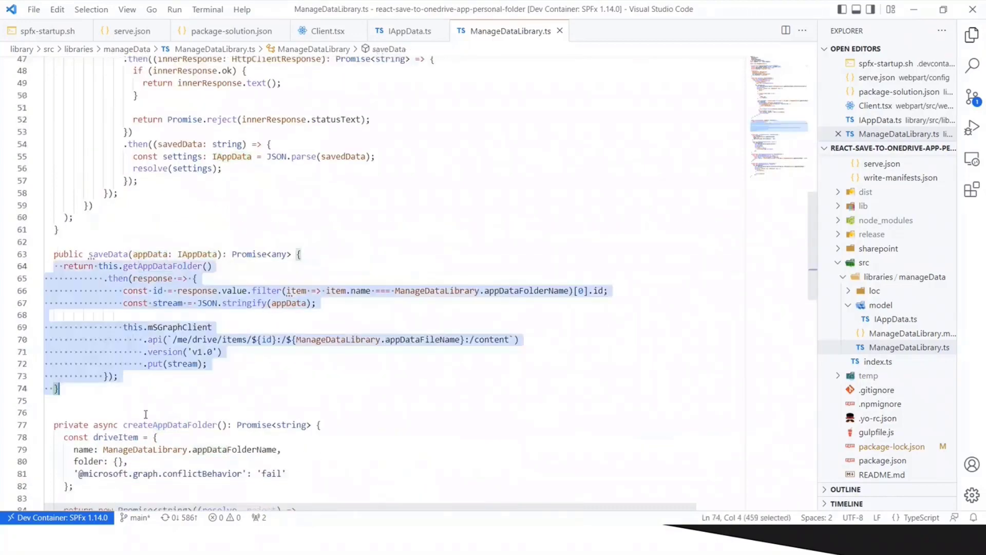
scroll(up, 3)
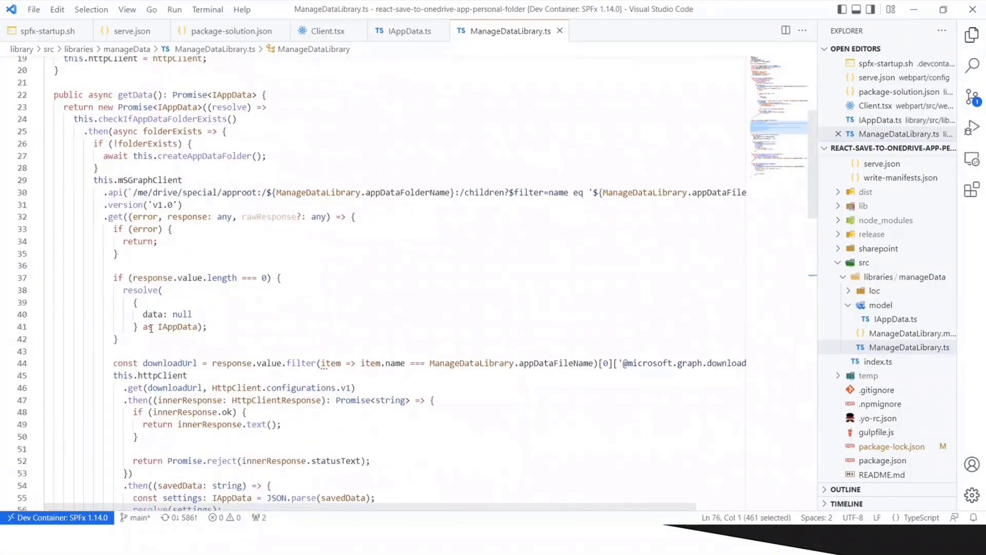
mouse_move(135, 94)
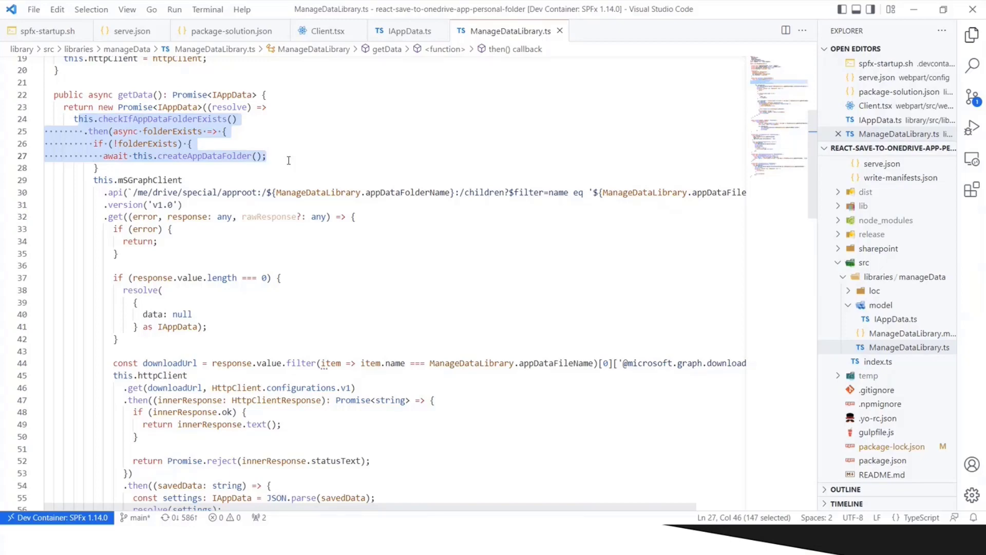
click(165, 143)
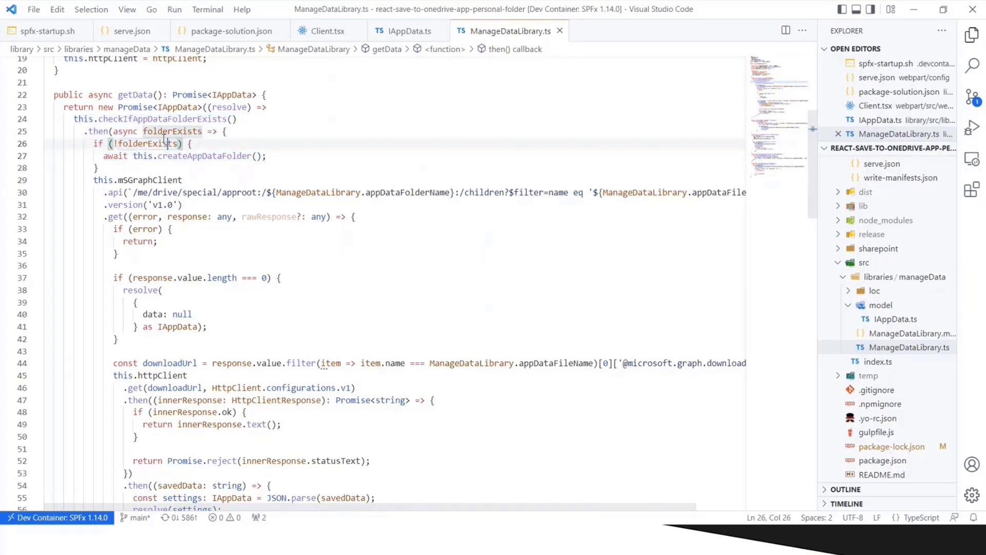
double_click(205, 115)
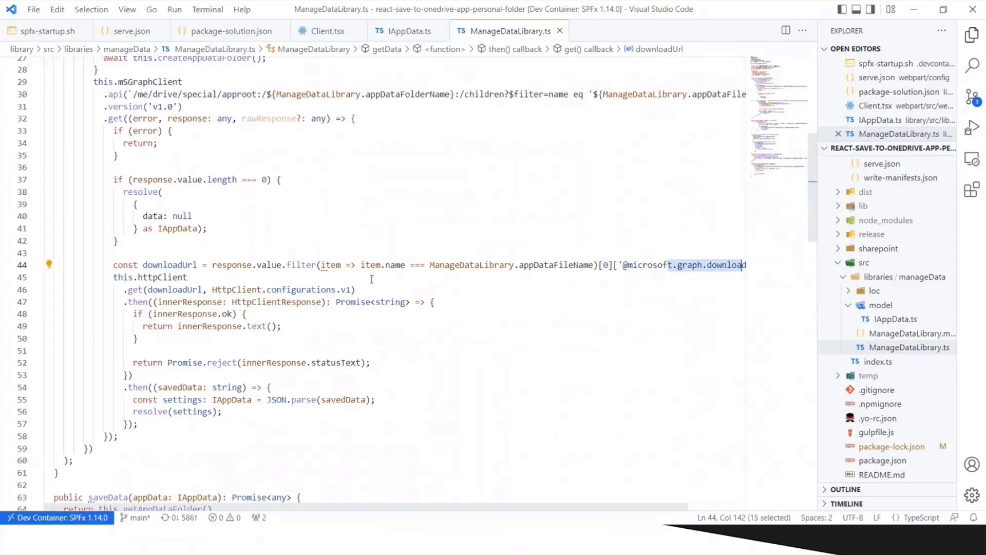
mouse_move(390, 402)
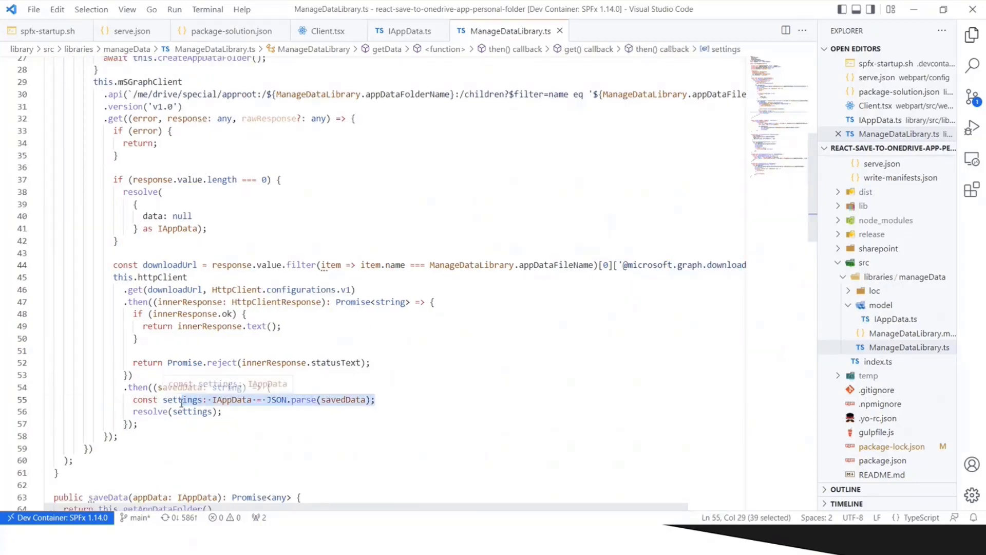
scroll(down, 3)
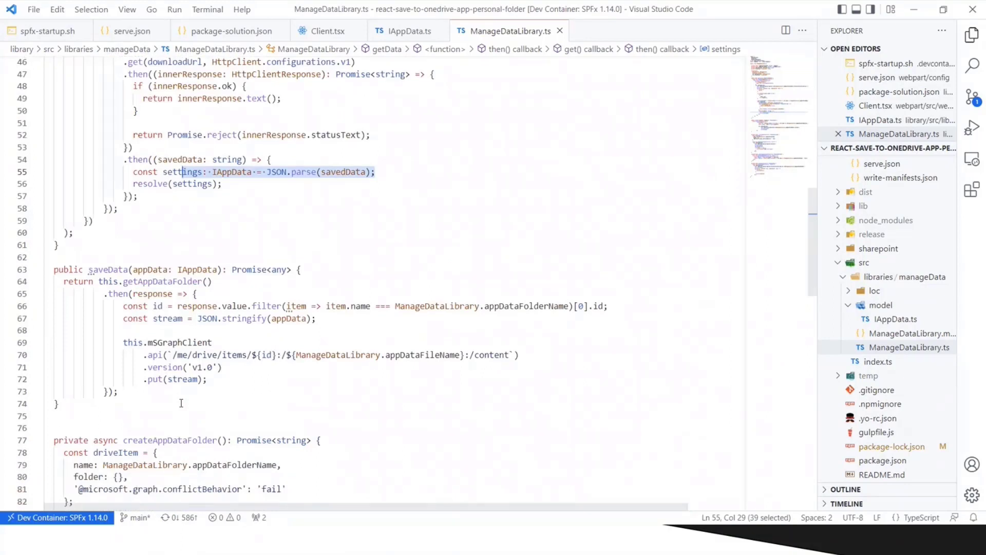
click(134, 269)
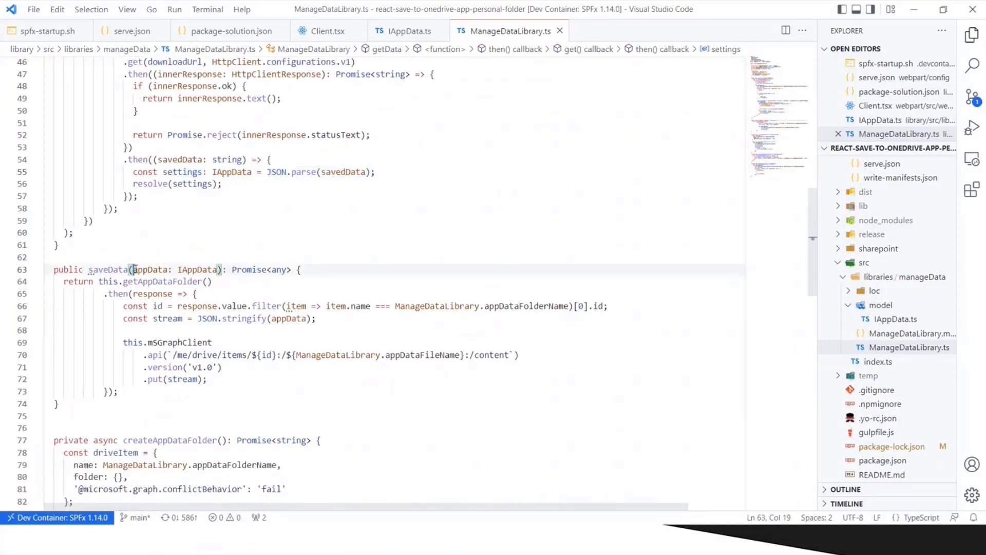